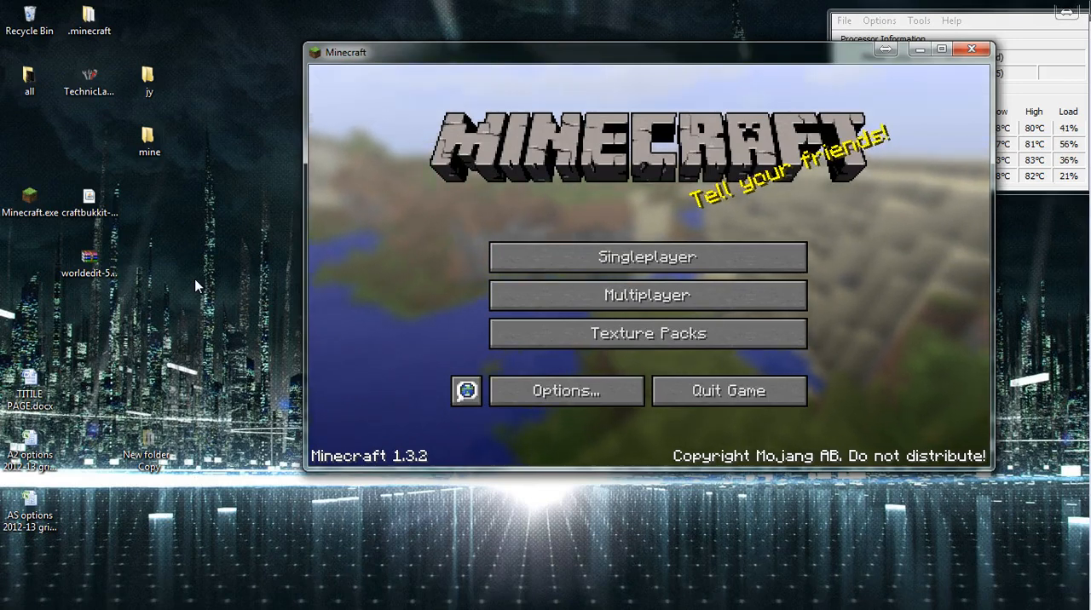
mouse_move(226, 272)
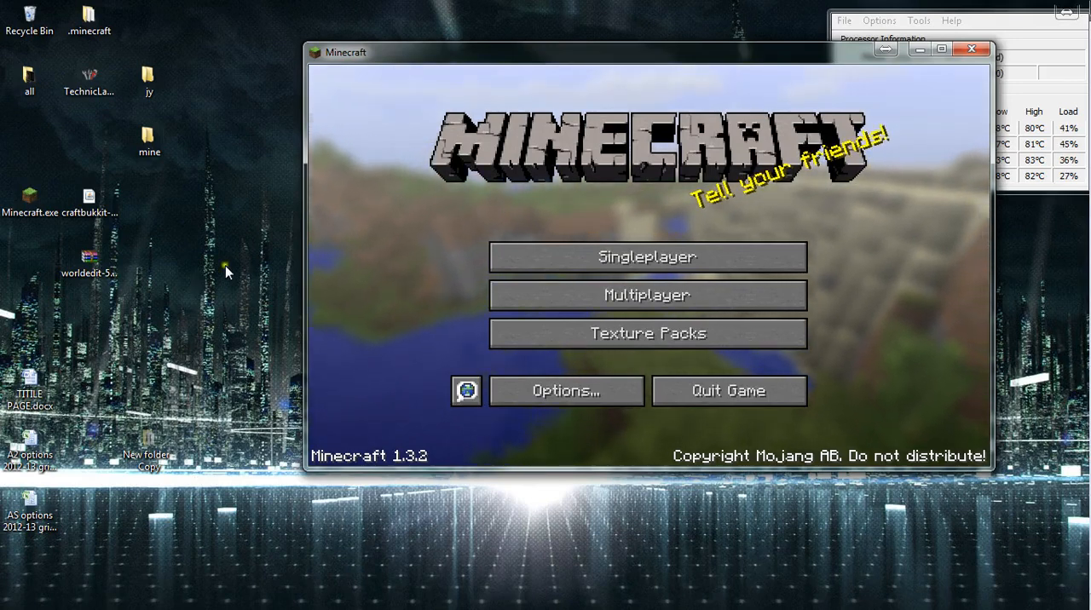
mouse_move(181, 119)
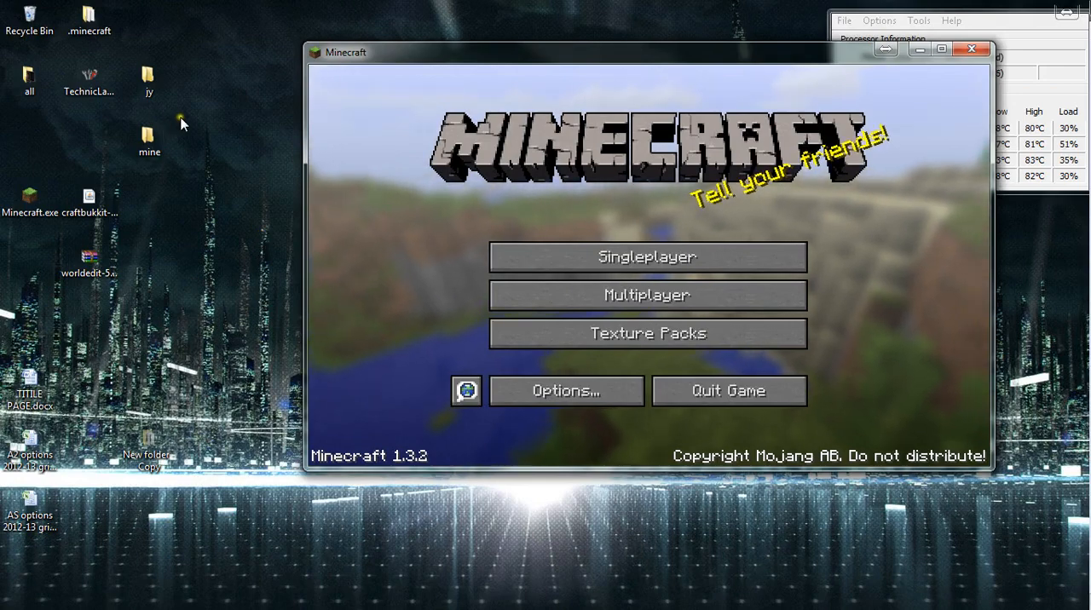
mouse_move(213, 100)
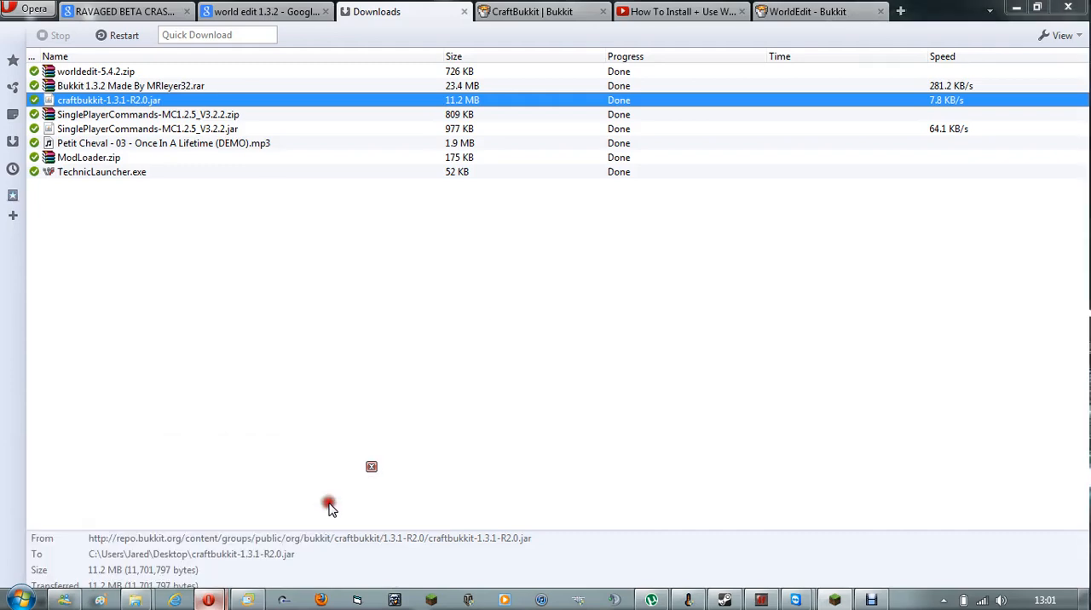
In Opera, view the CraftBukkit 1.3.1-R2.0 downloads page, then WorldEdit's BukkitDev overview.
click(541, 11)
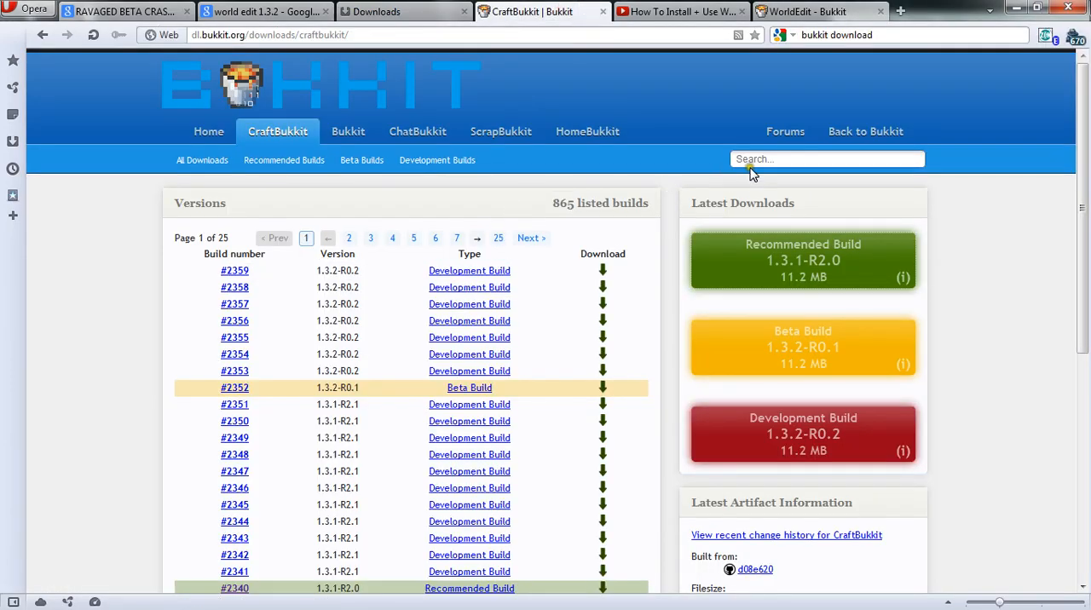
mouse_move(787, 232)
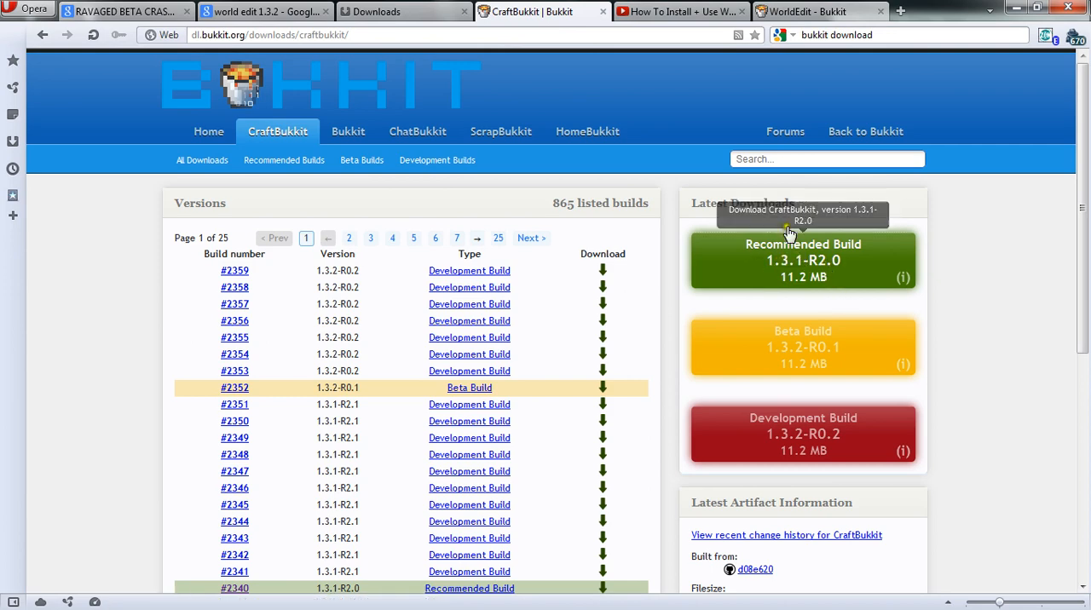
click(818, 11)
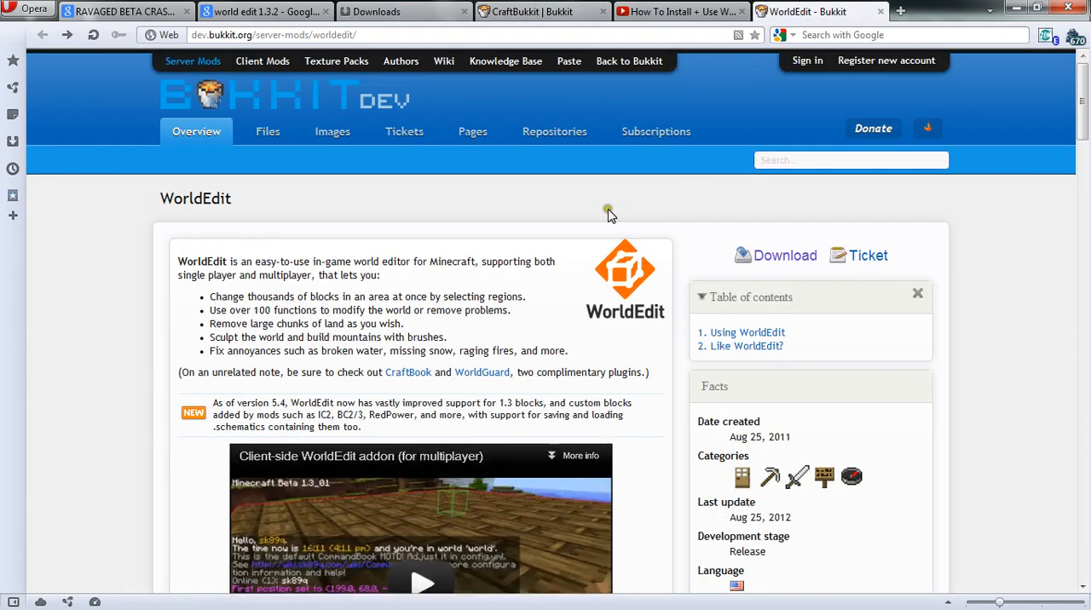
mouse_move(784, 255)
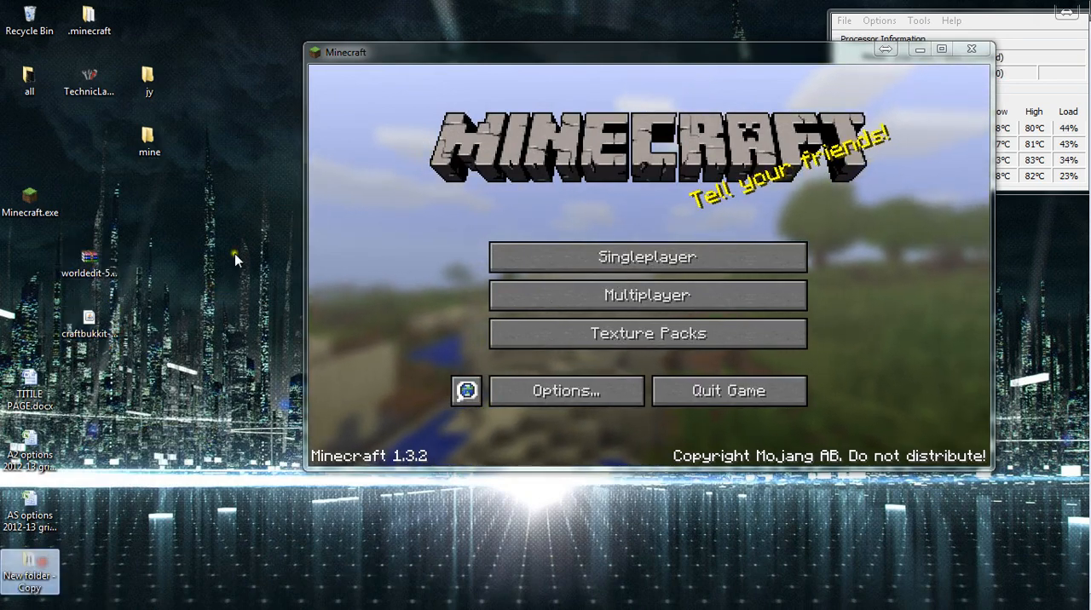
Make a desktop folder named 'server' and position it beside the downloaded files.
right_click(238, 260)
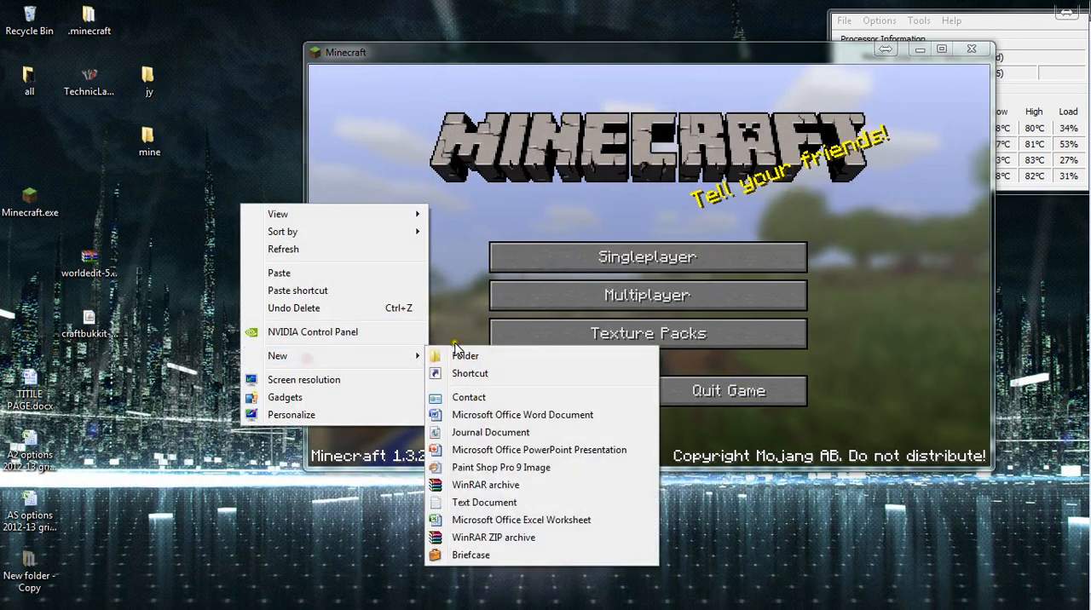
click(466, 355)
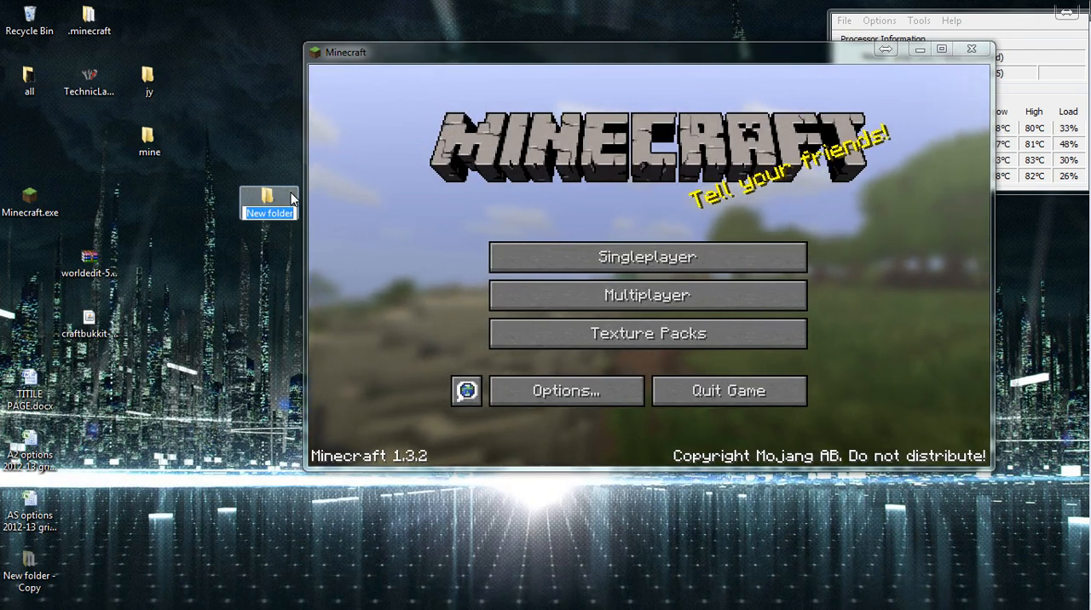
text(server)
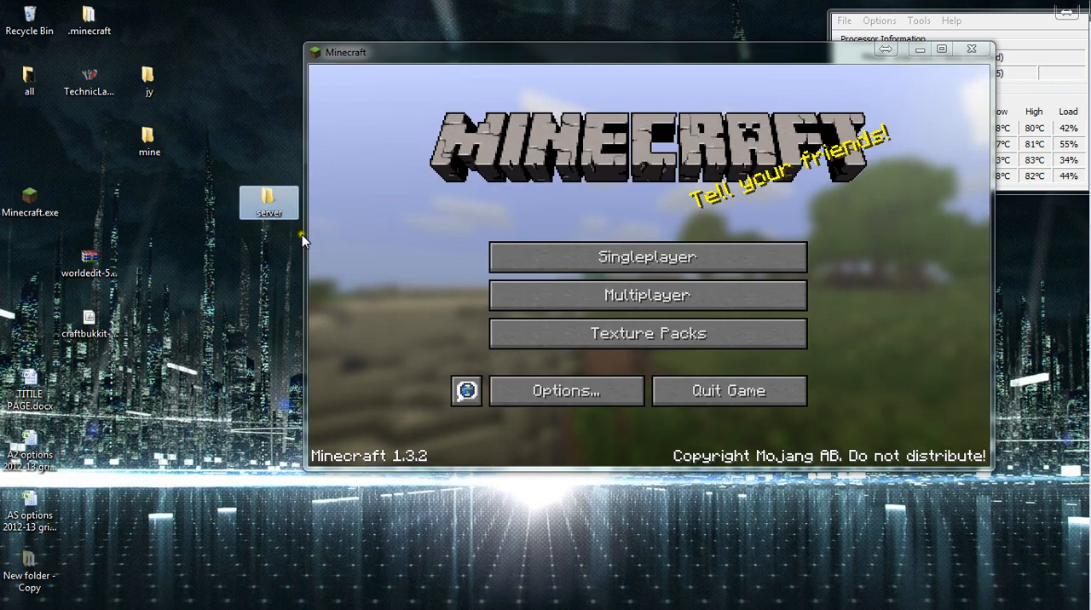
drag(269, 202, 150, 322)
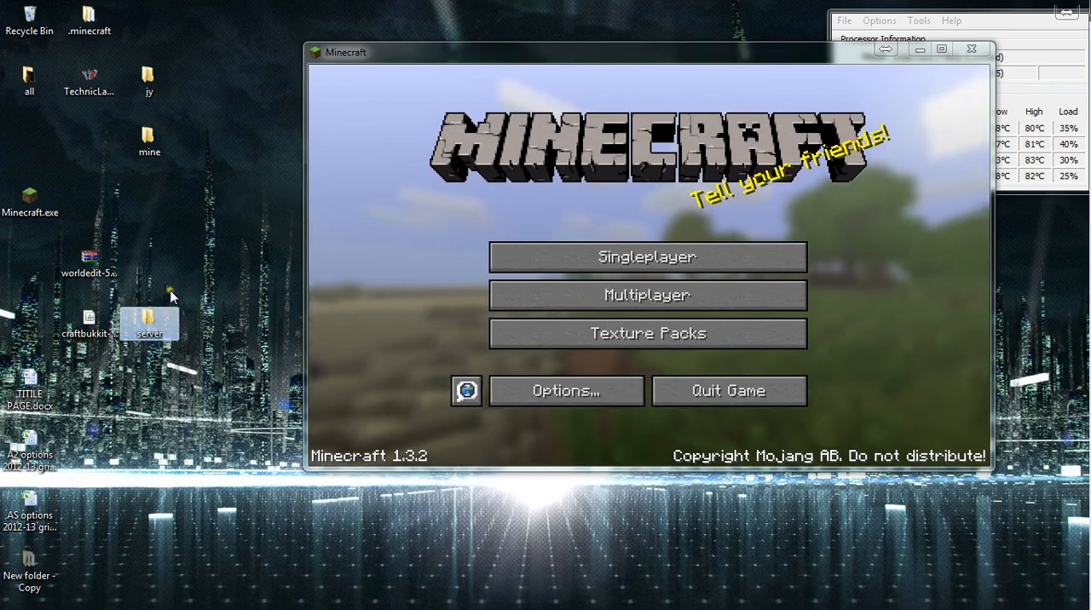
Open the empty server folder and move run.bat from the jy folder onto the desktop.
double_click(149, 320)
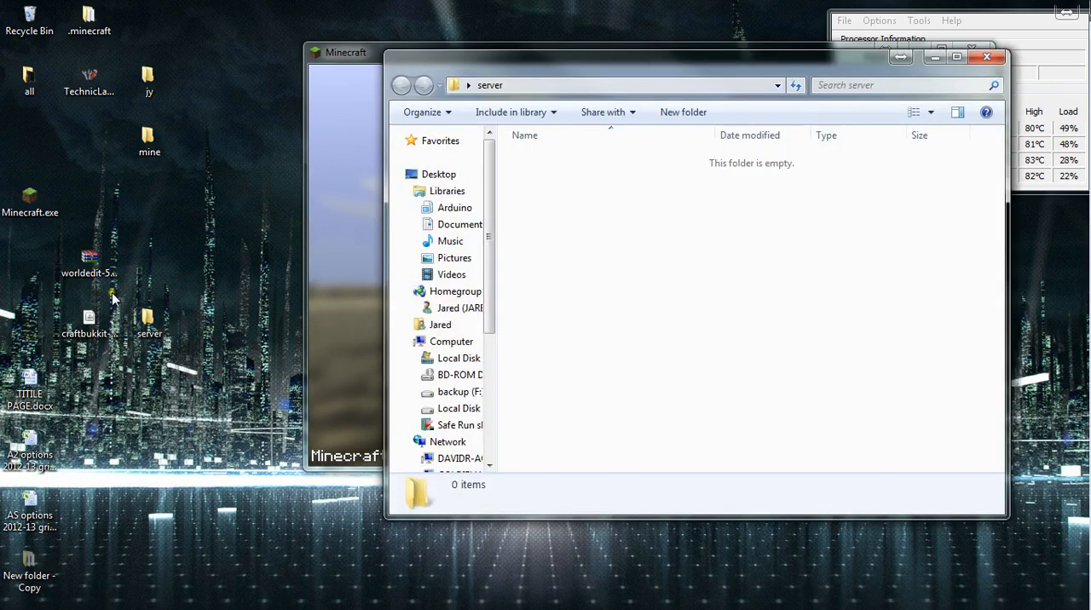
drag(84, 317, 584, 247)
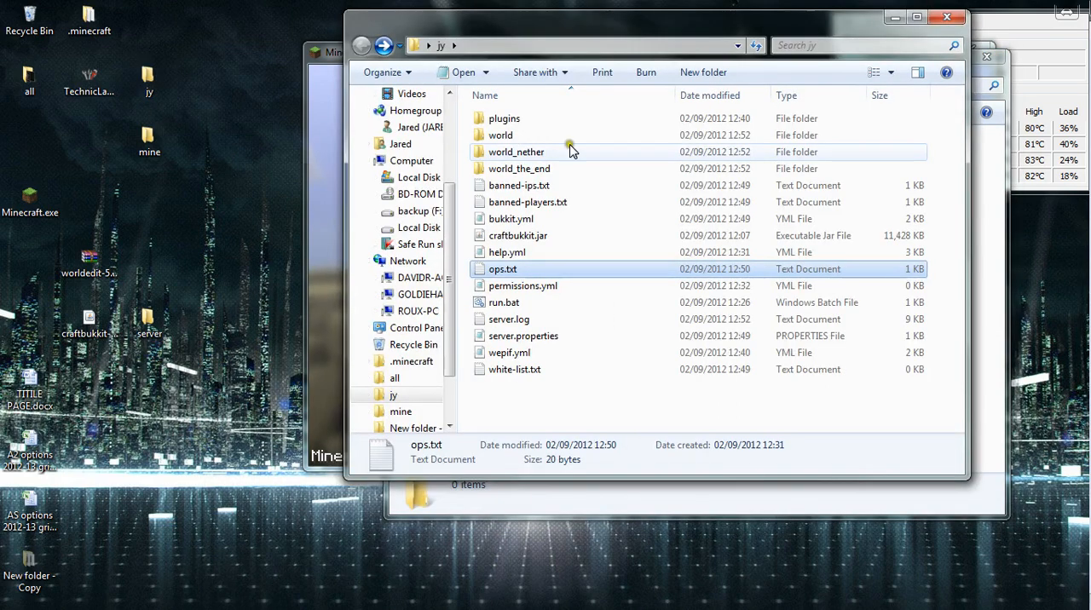
click(503, 303)
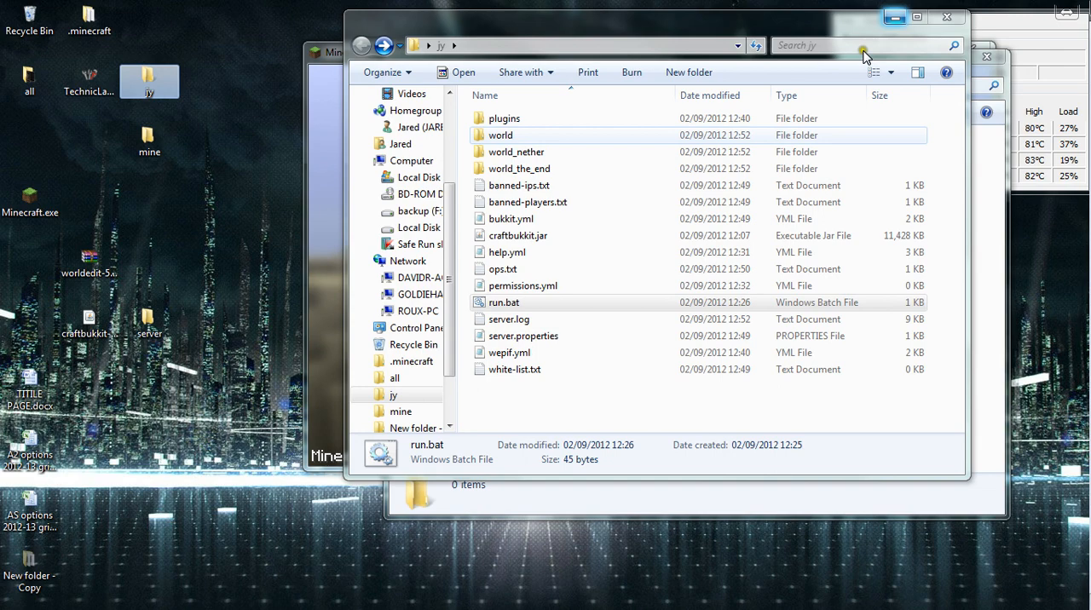
right_click(504, 302)
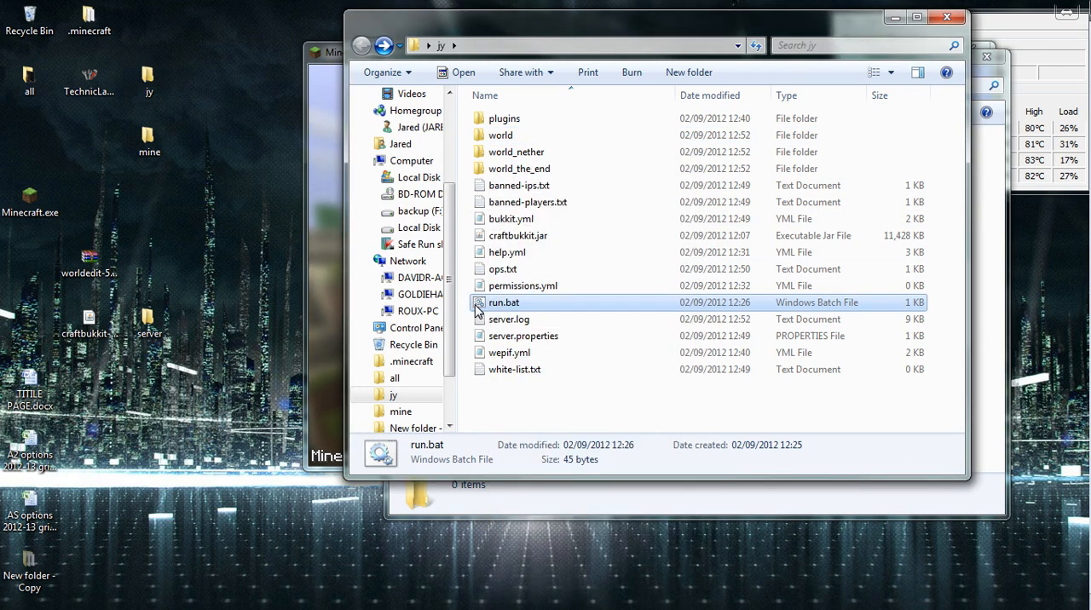
right_click(503, 303)
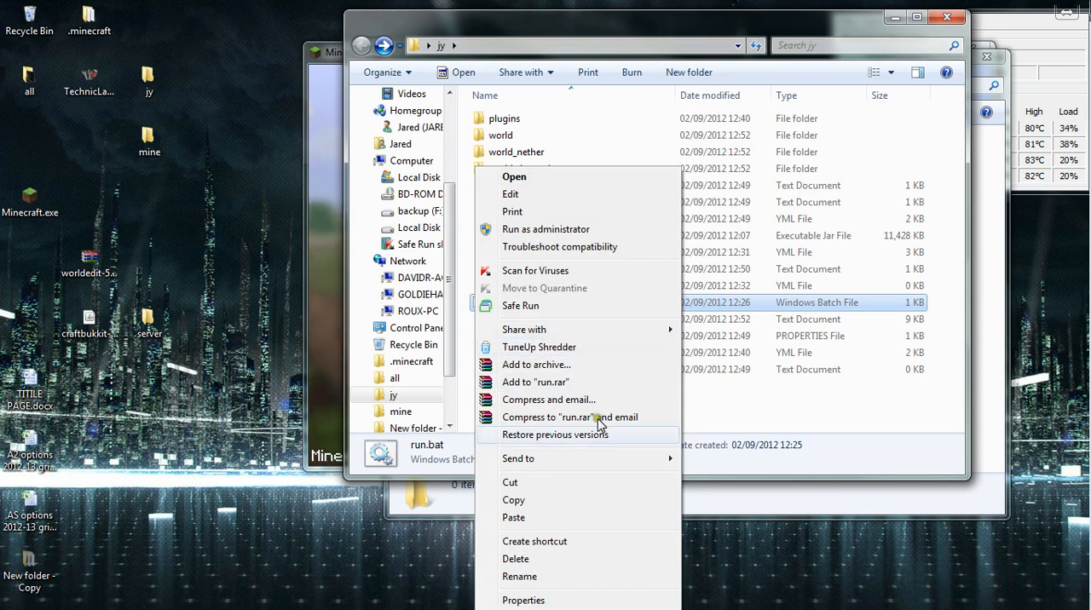
mouse_move(545, 270)
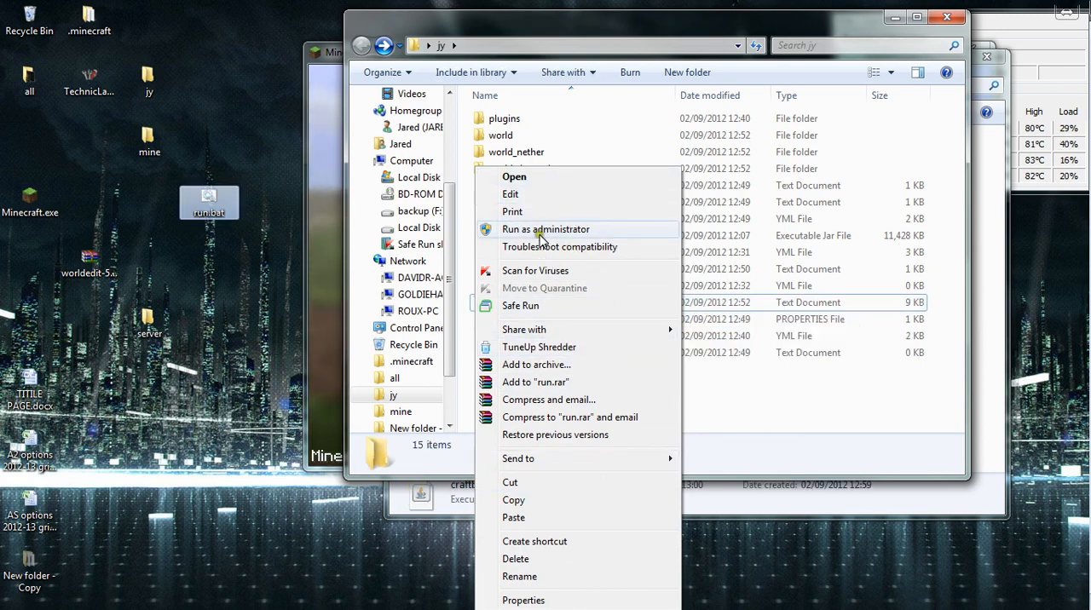
click(731, 418)
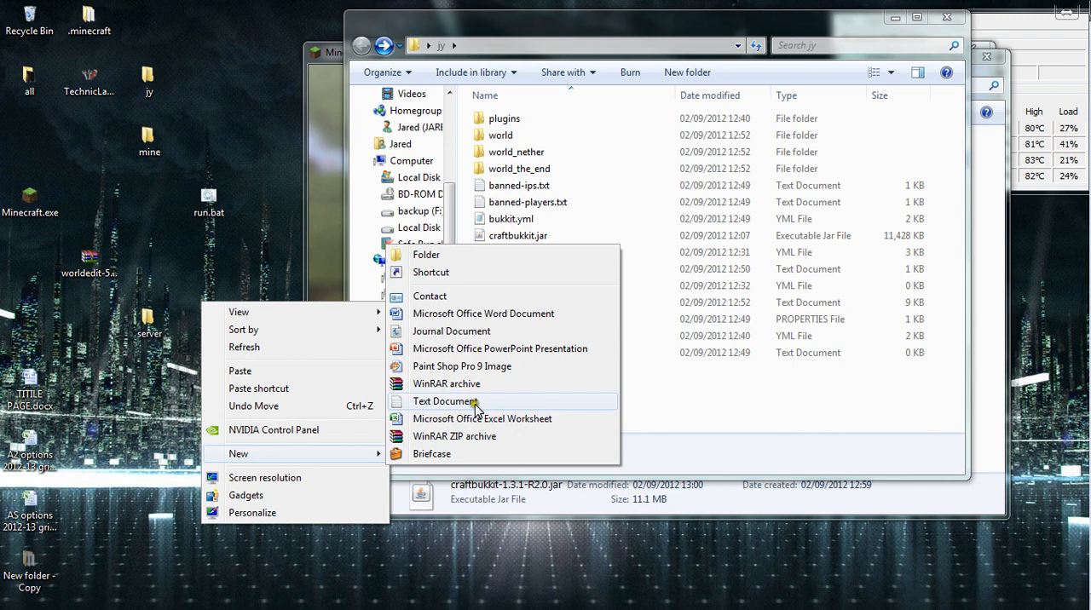
Create a new text document containing 'java -Xmx1024M -Xms1024M -jar craftbukkit.jar'.
click(445, 402)
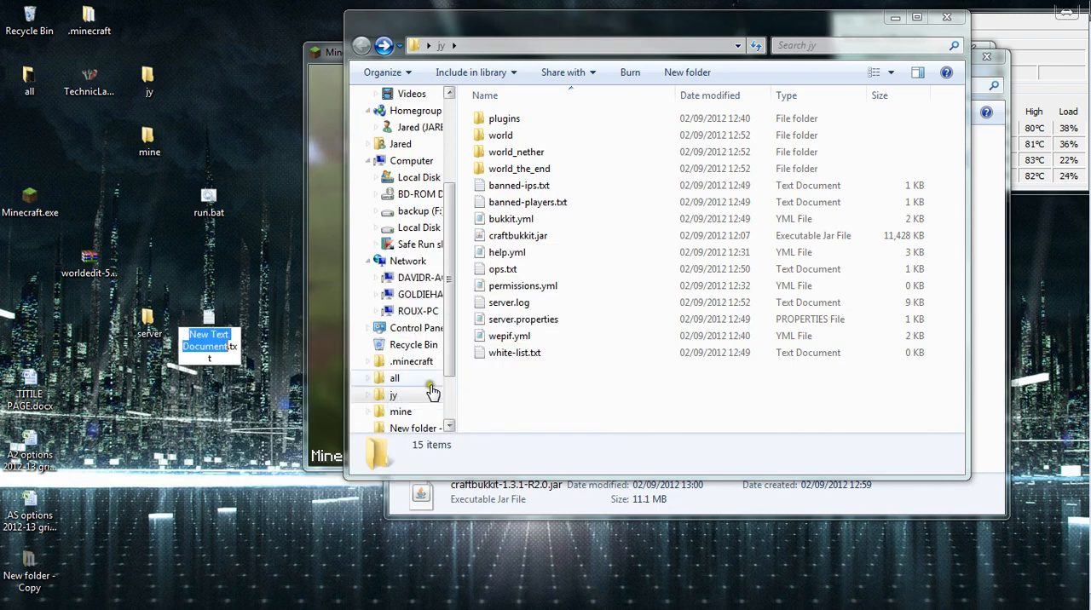
double_click(209, 345)
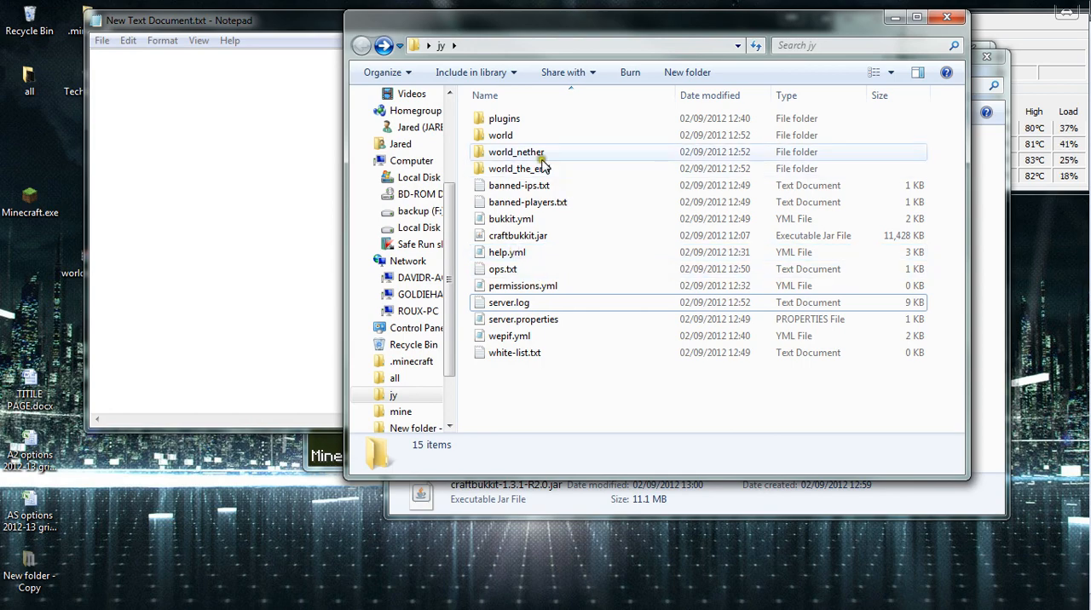
mouse_move(237, 509)
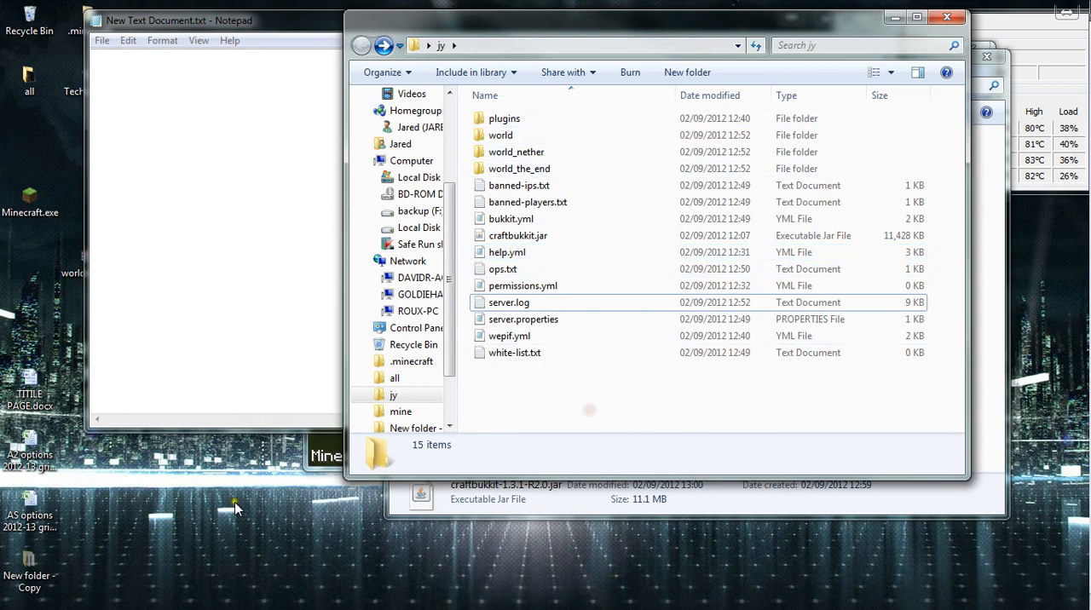
click(178, 20)
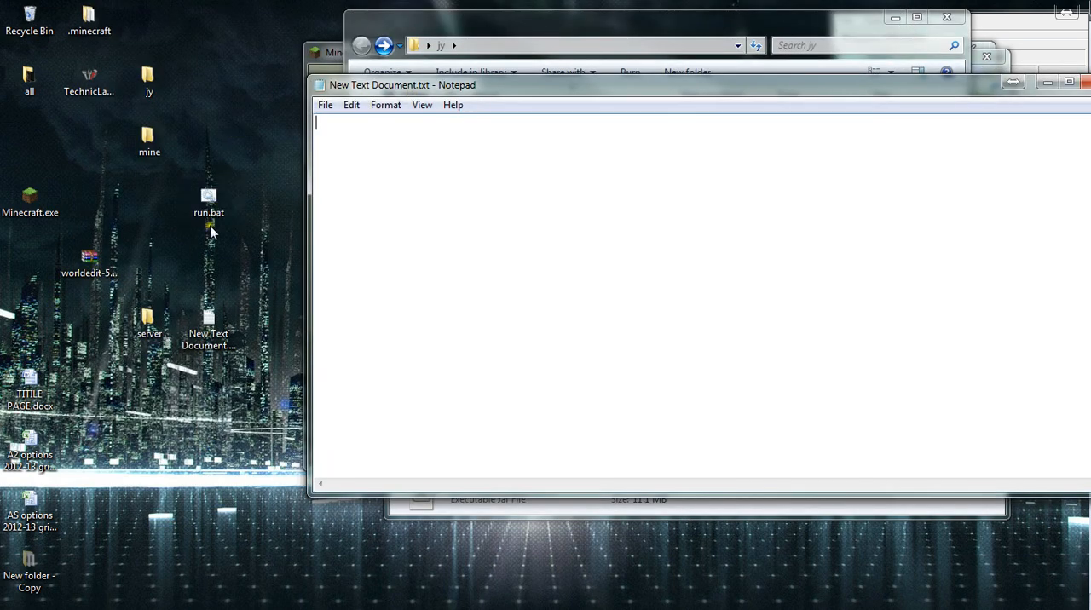
text(java -Xmx1024M -Xms1024M -jar craftbukkit.jar)
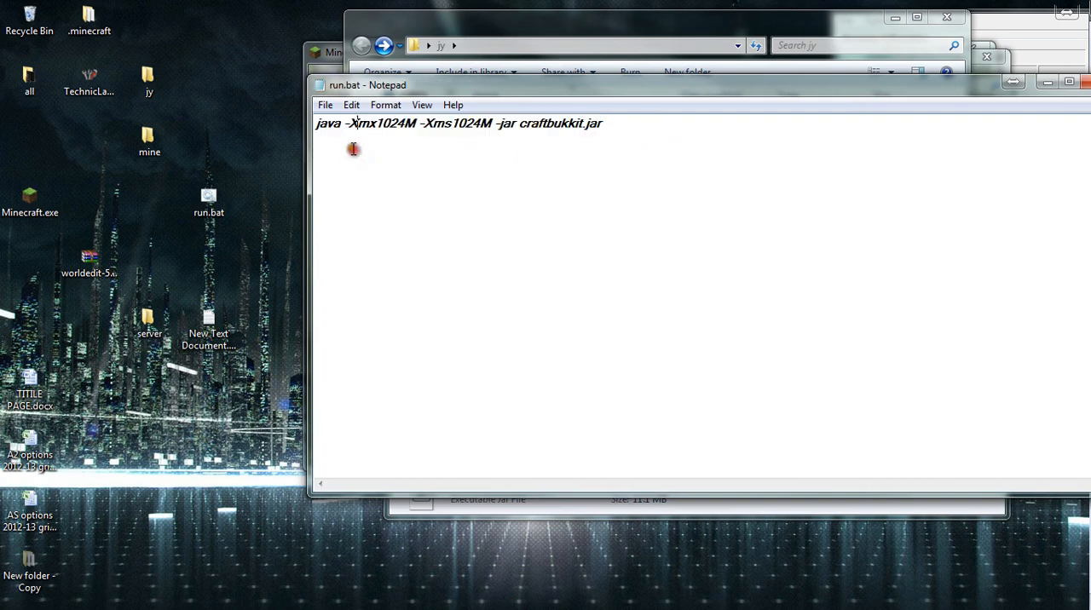
mouse_move(654, 126)
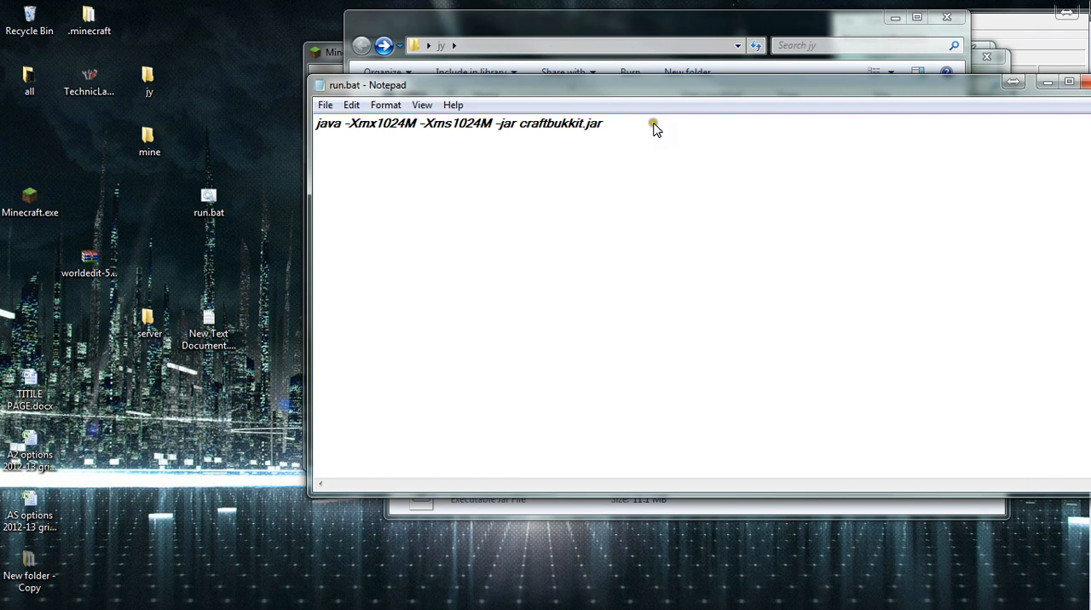
mouse_move(397, 154)
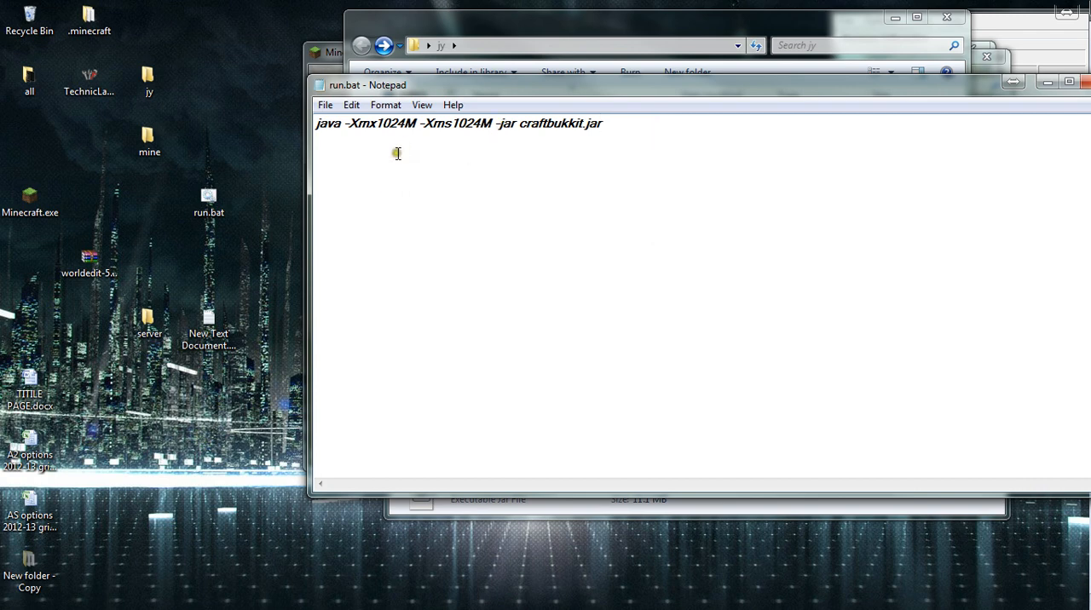
mouse_move(622, 151)
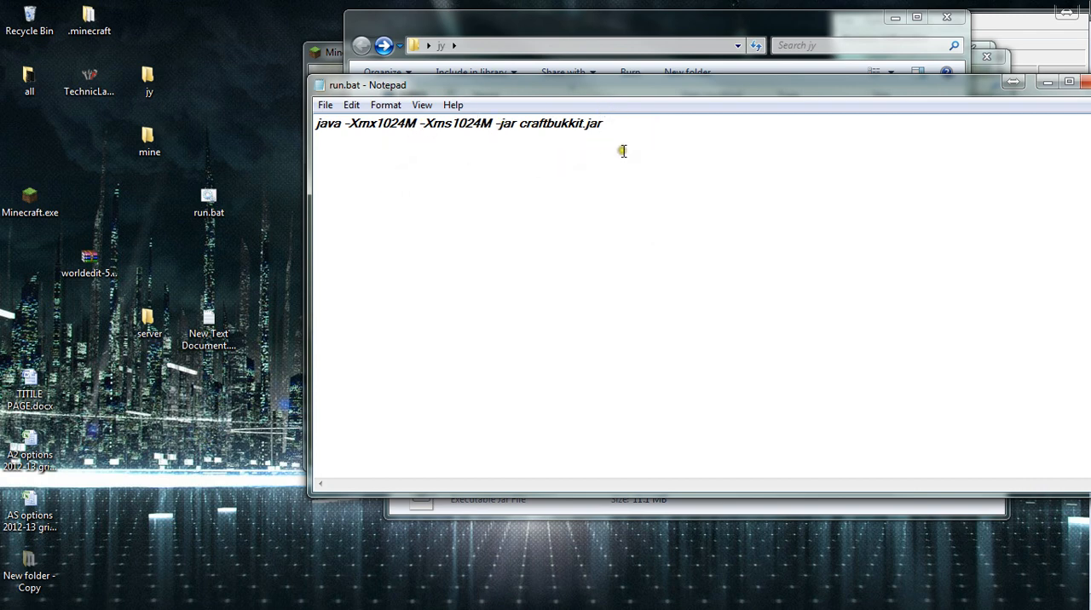
click(325, 104)
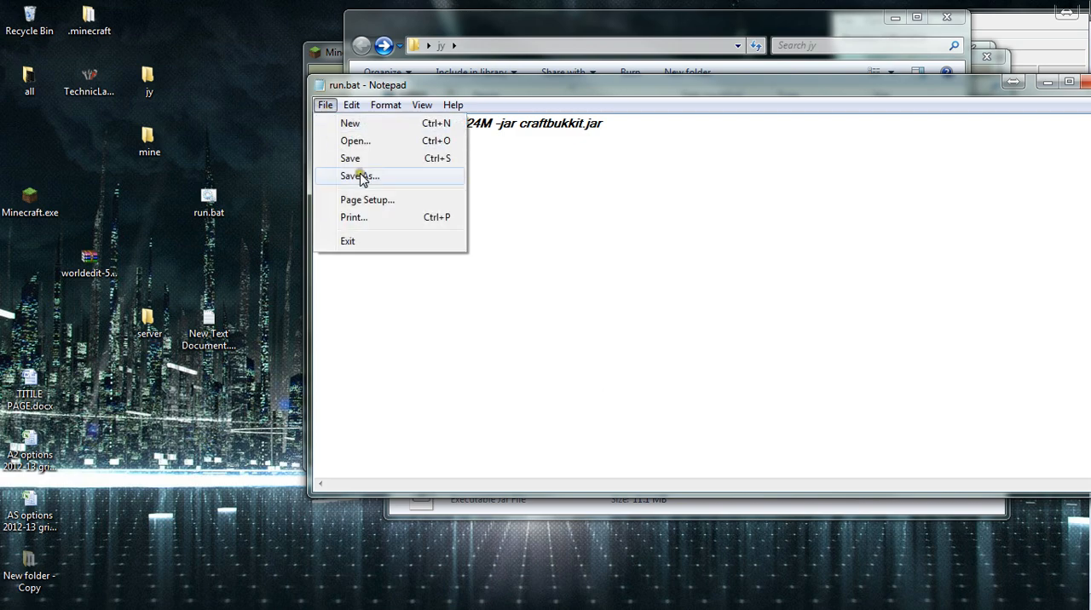
Save the launch command as run.bat in the server folder using Save As.
click(358, 175)
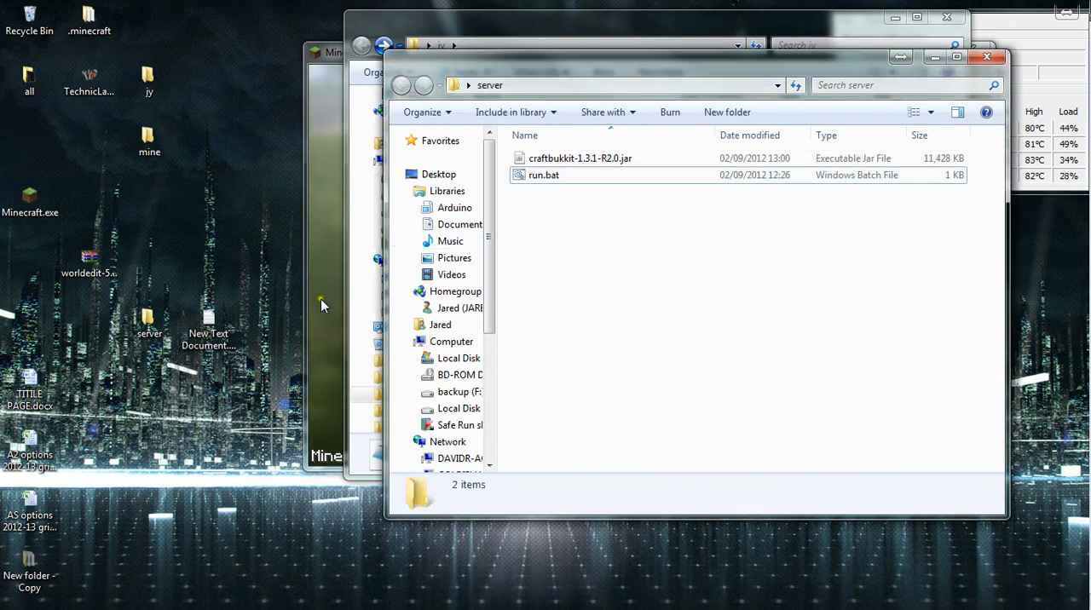
Rename craftbukkit-1.3.1-R2.0.jar in the server folder to craftbukkit.jar.
click(543, 174)
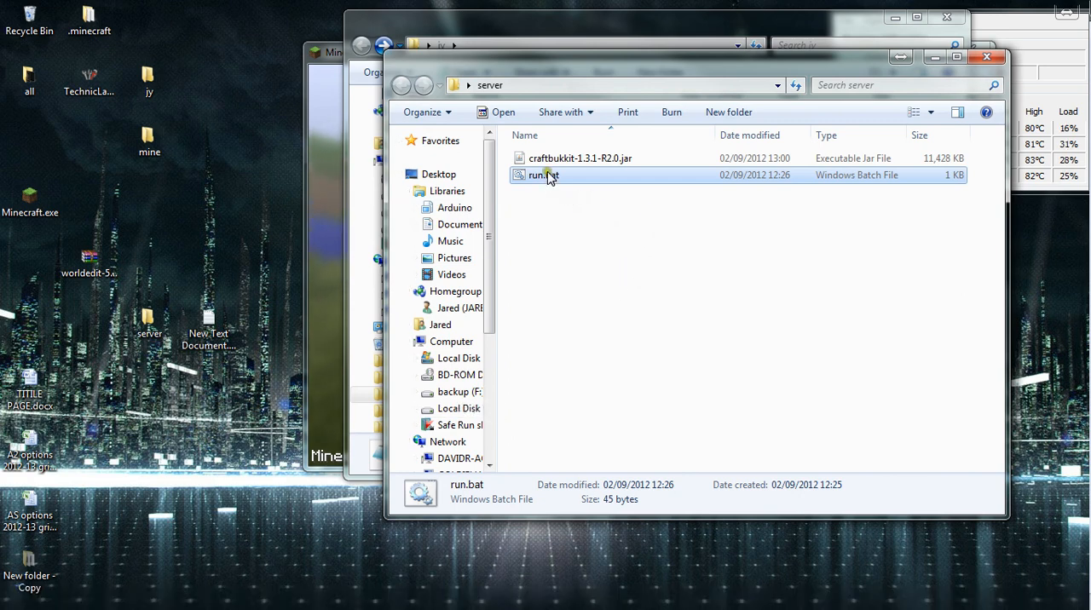
click(579, 157)
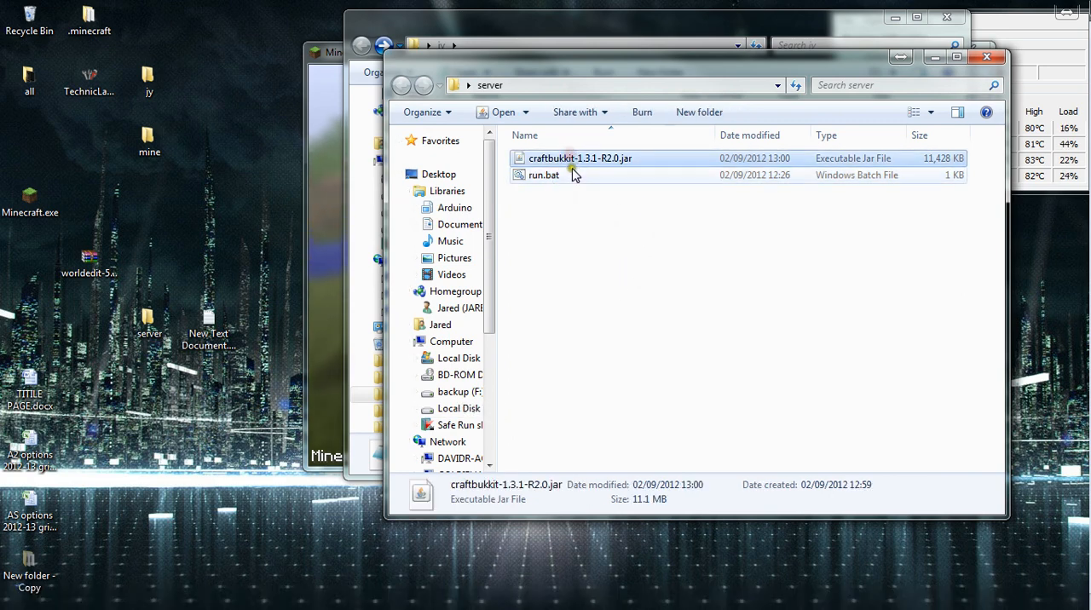
right_click(579, 158)
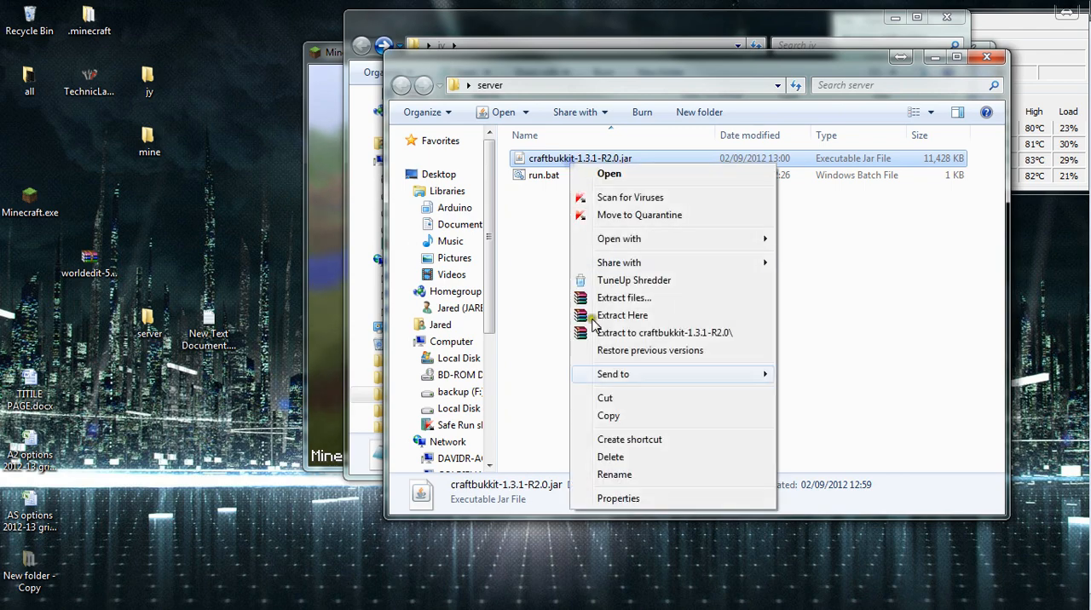
click(614, 475)
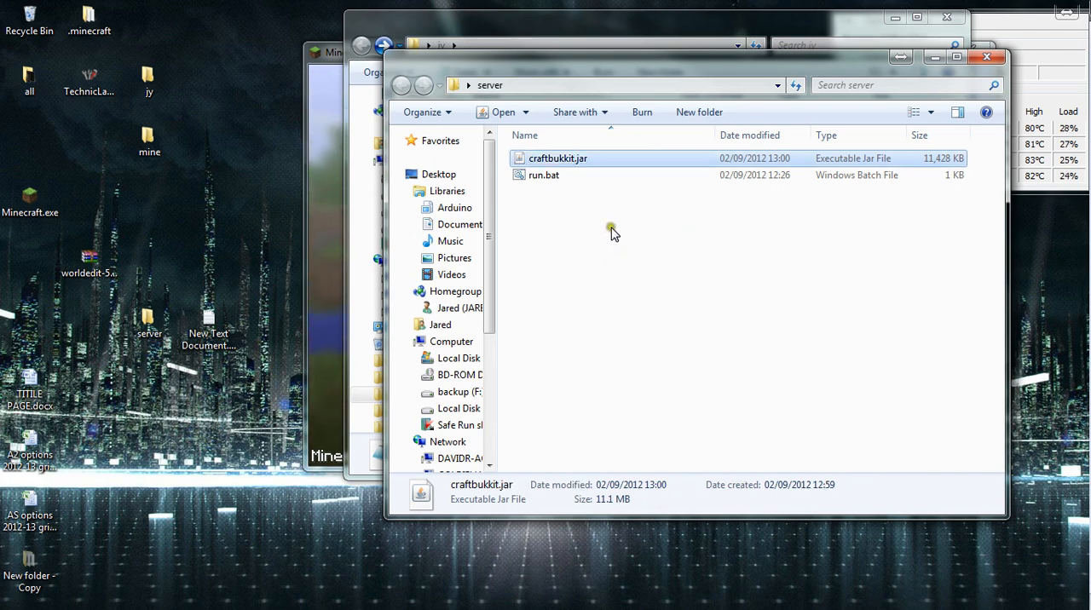
Launch run.bat, let CraftBukkit finish loading, then enter 'stop' in the console.
double_click(544, 175)
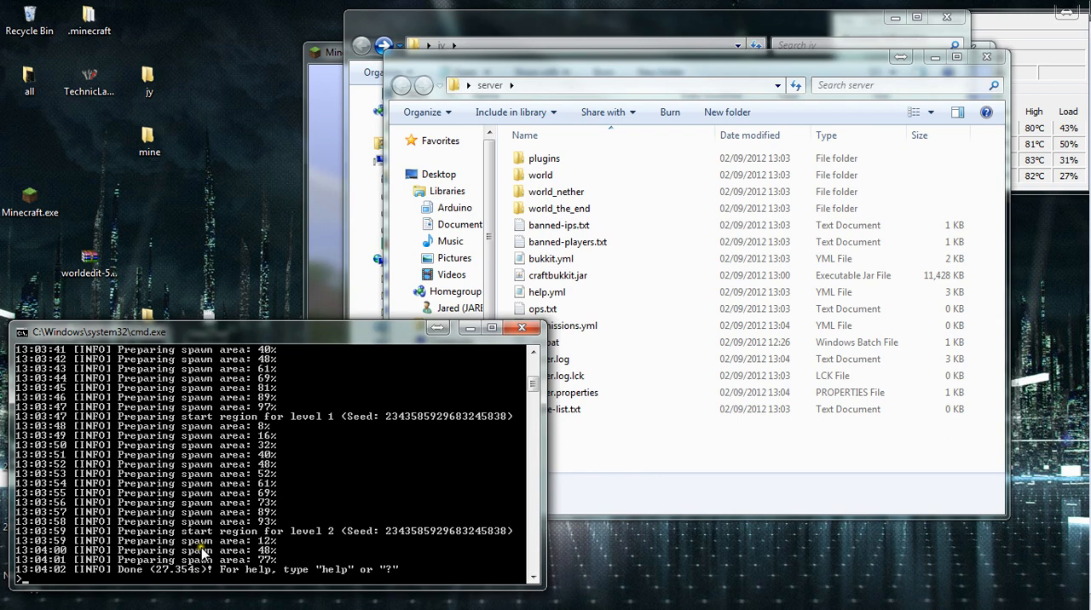
text(stop)
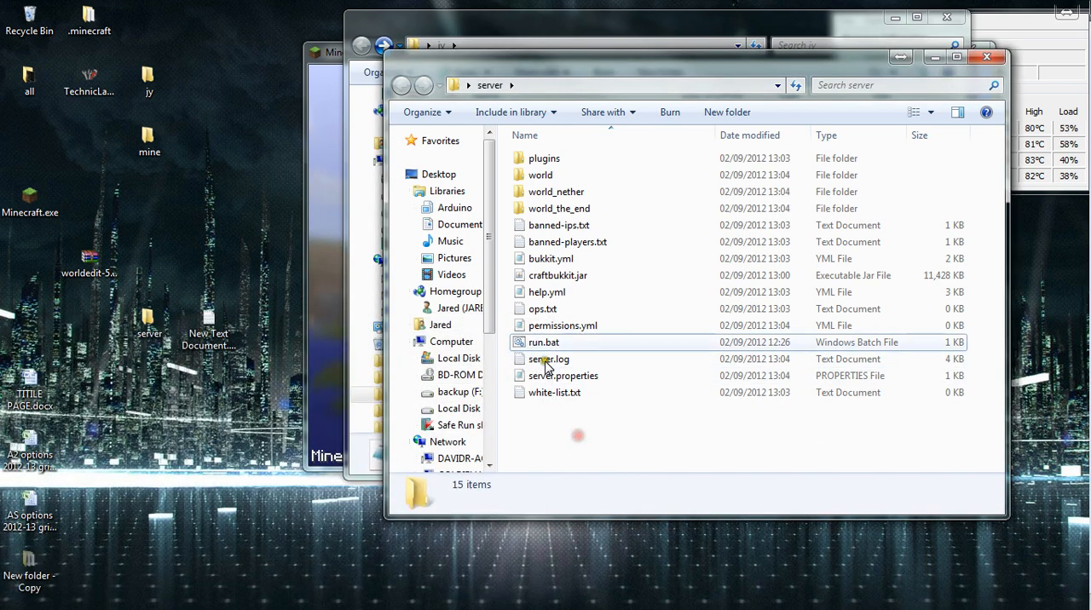
mouse_move(543, 158)
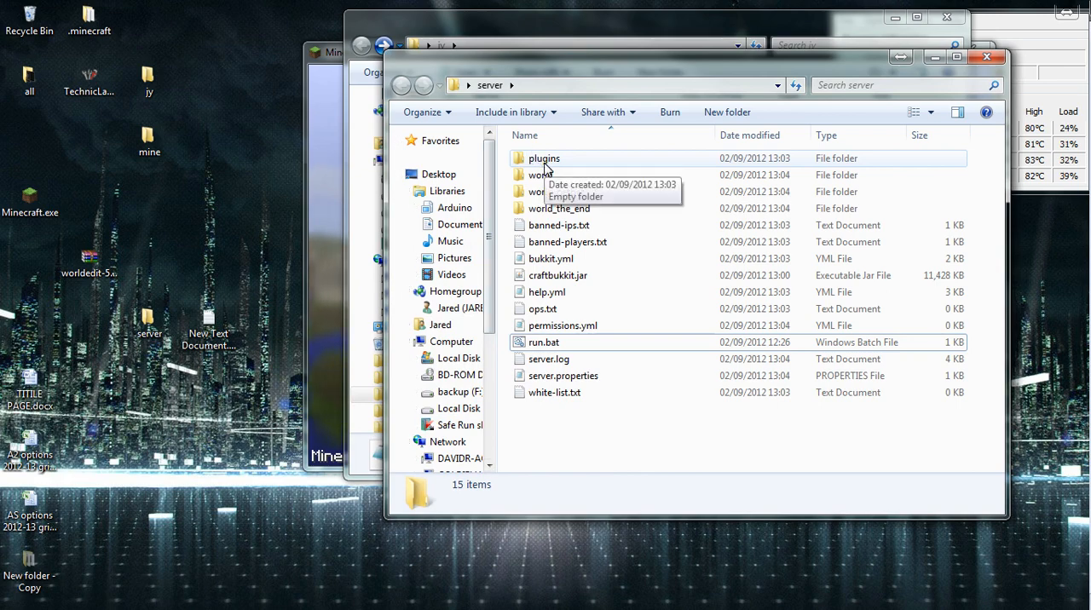
Open the empty plugins folder, then open worldedit-5.4.2.zip in WinRAR.
click(543, 158)
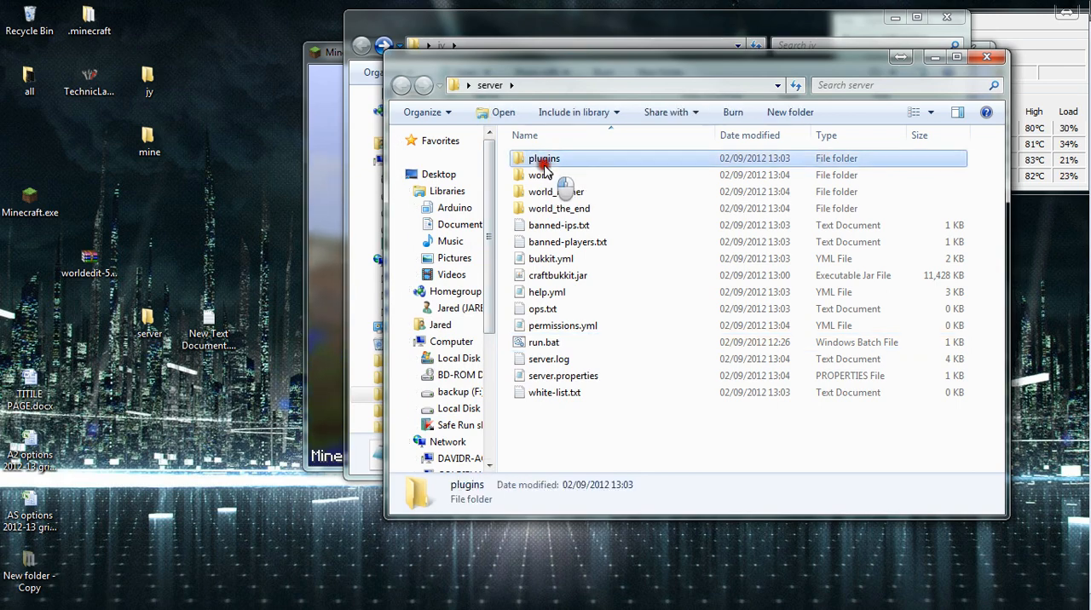
double_click(544, 158)
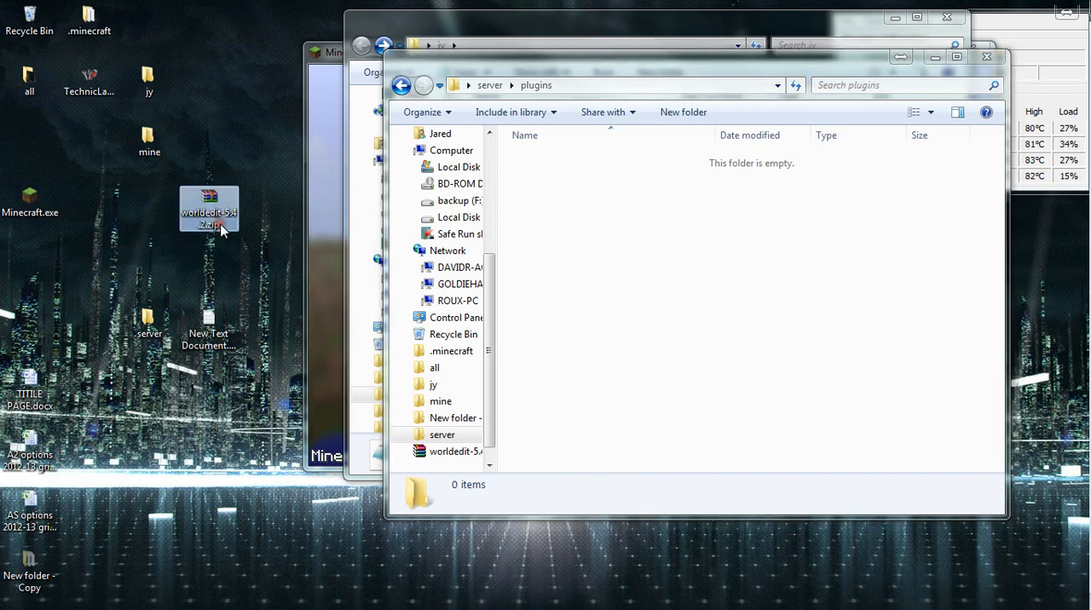
double_click(208, 206)
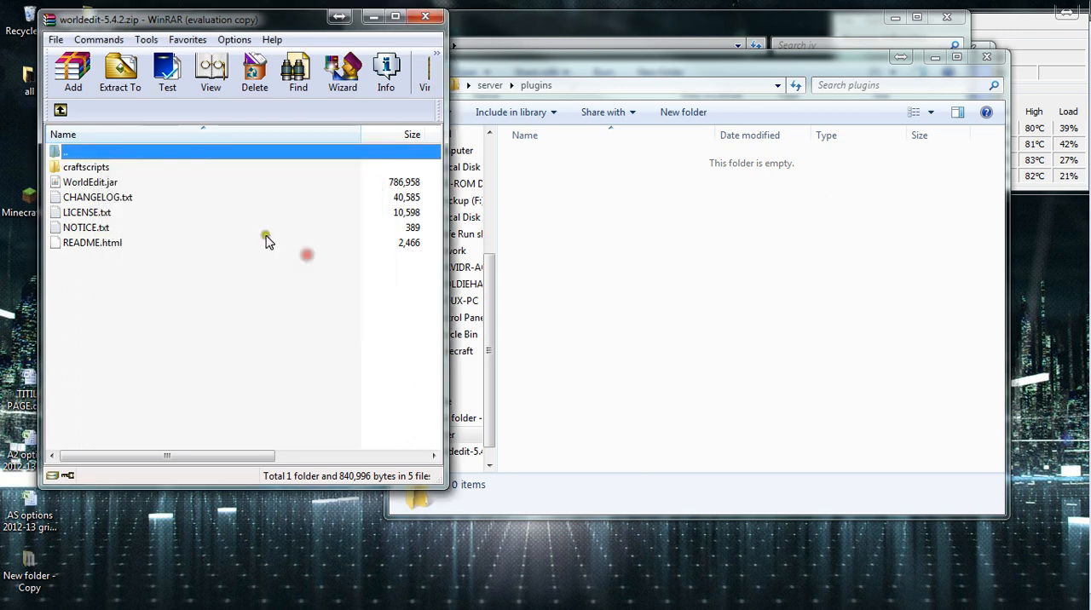
Place WorldEdit.jar from the archive into server\plugins, then go back to the server folder.
click(86, 167)
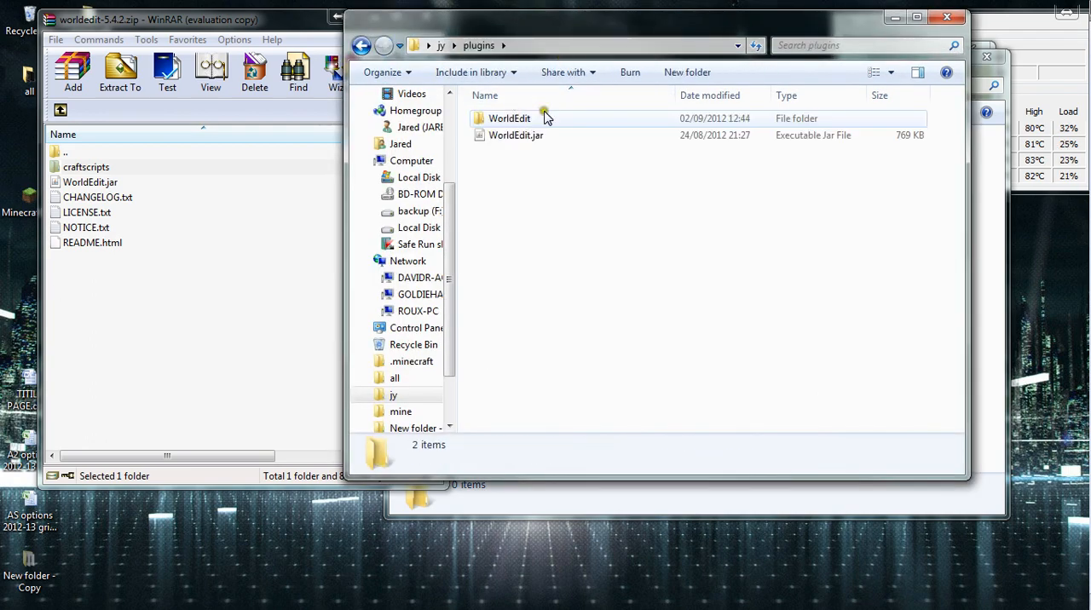
click(508, 118)
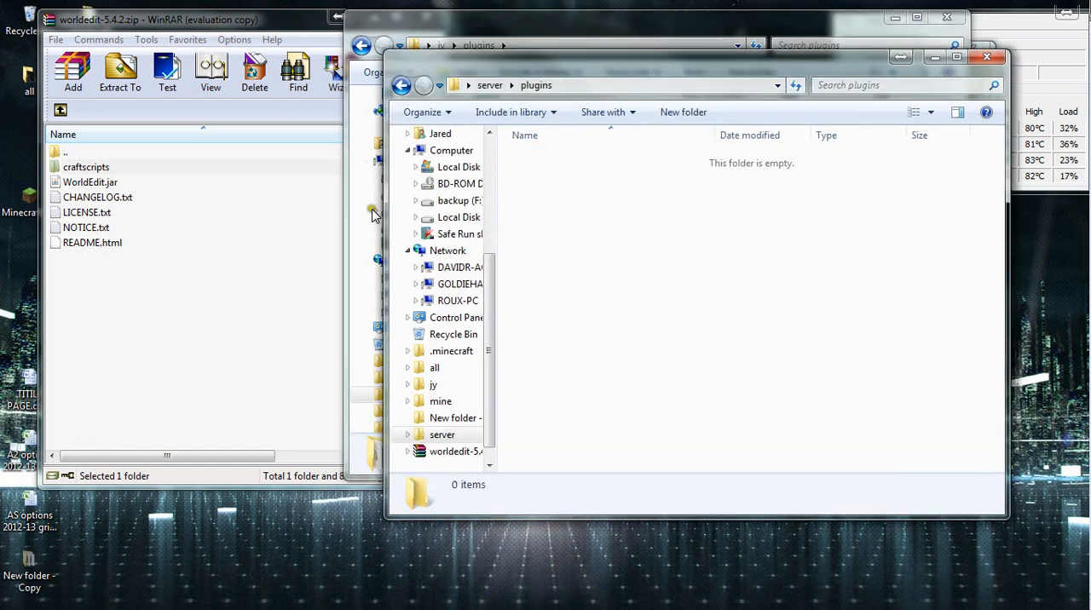
click(89, 181)
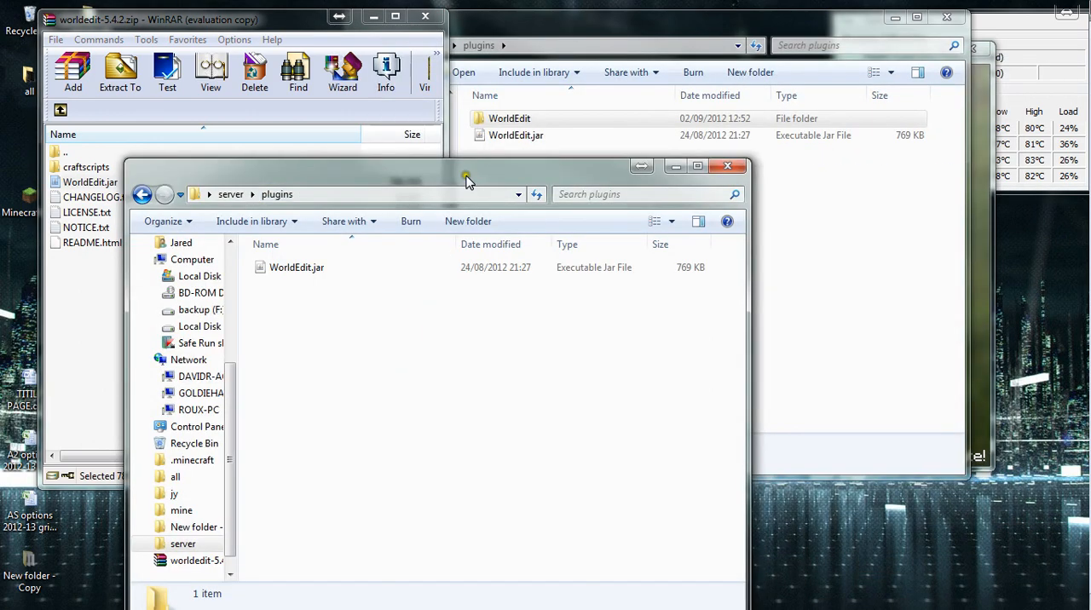
click(142, 194)
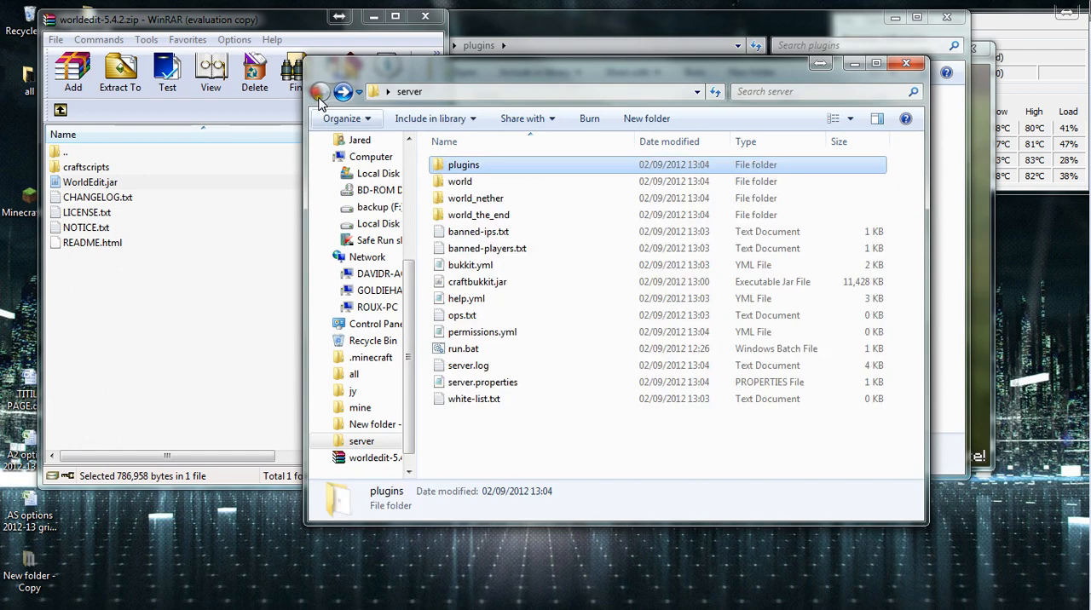
Reopen the plugins folder to confirm WorldEdit is now inside.
double_click(462, 349)
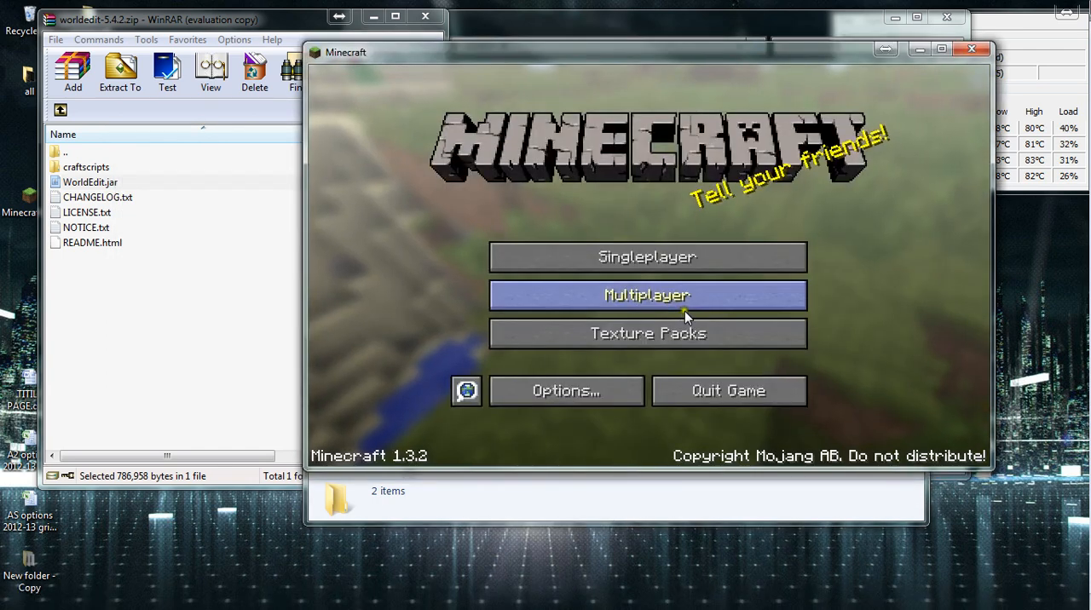
Join the local server at 192.168.1.64 via Direct Connect, then pause the game.
click(646, 295)
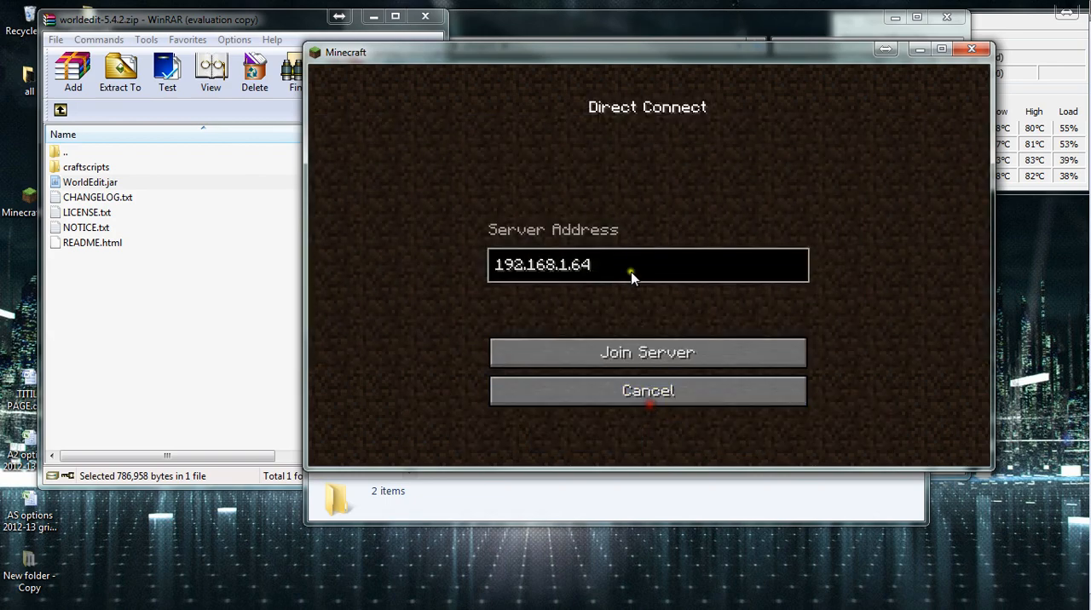
click(647, 351)
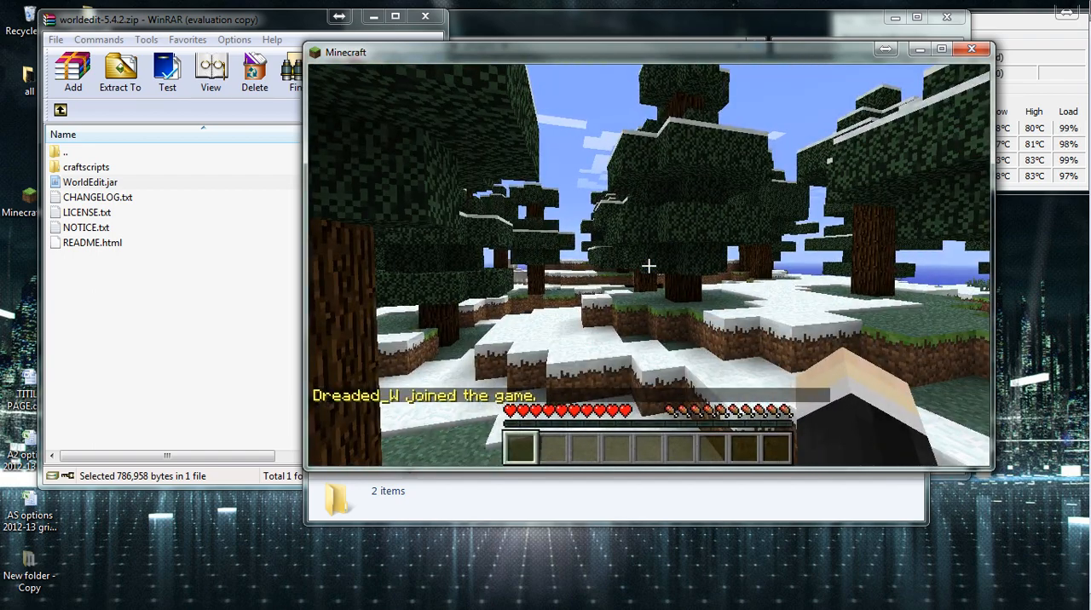
key(Escape)
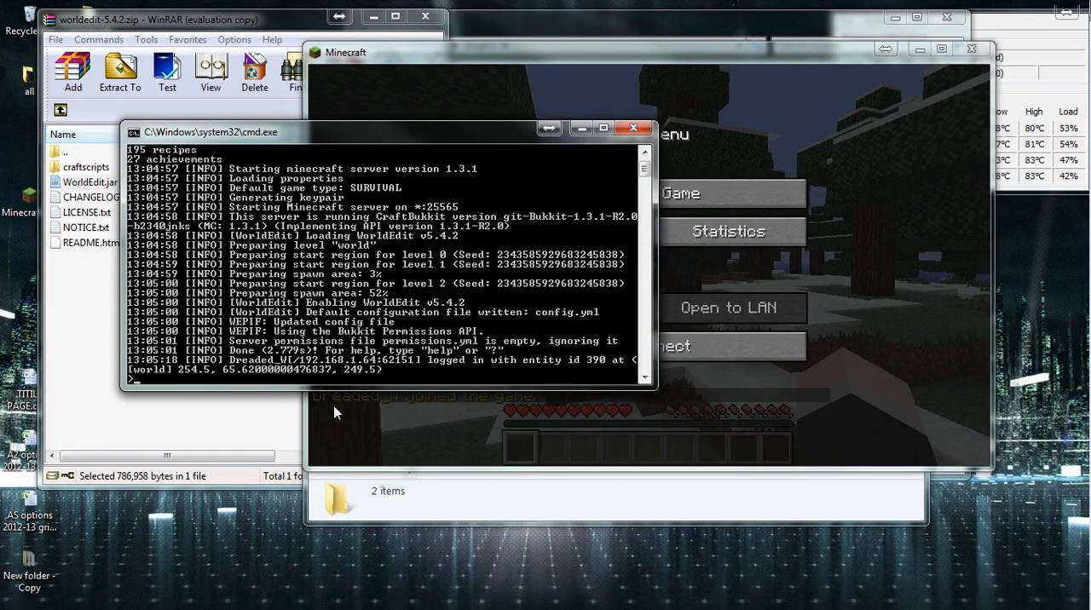
Op player dreade from the server console, retry an in-game command, then return to Explorer.
text(op dreaded)
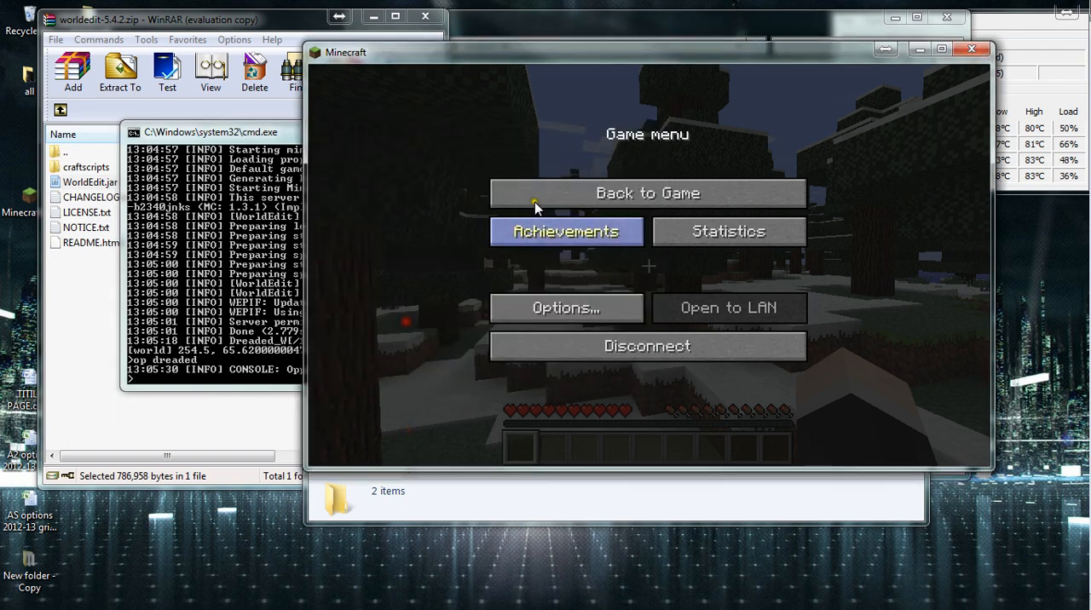
click(647, 193)
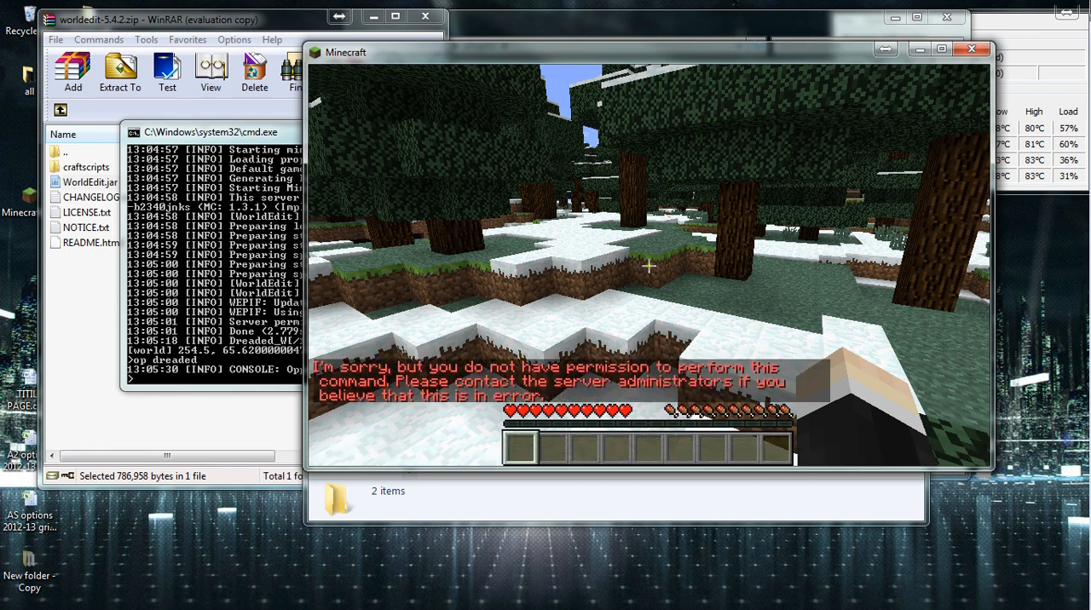
key(Escape)
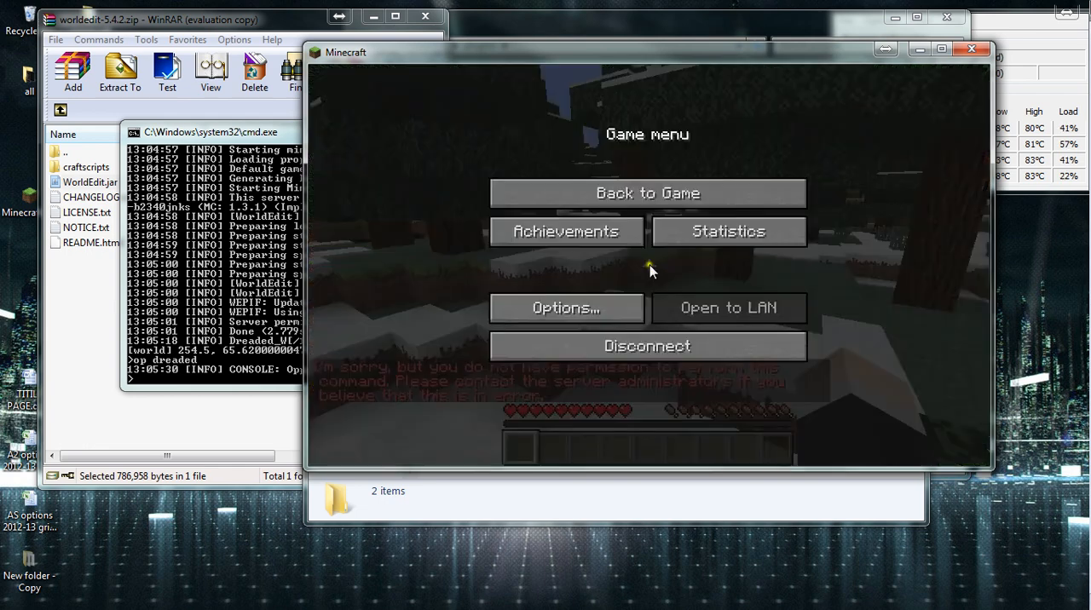
click(255, 256)
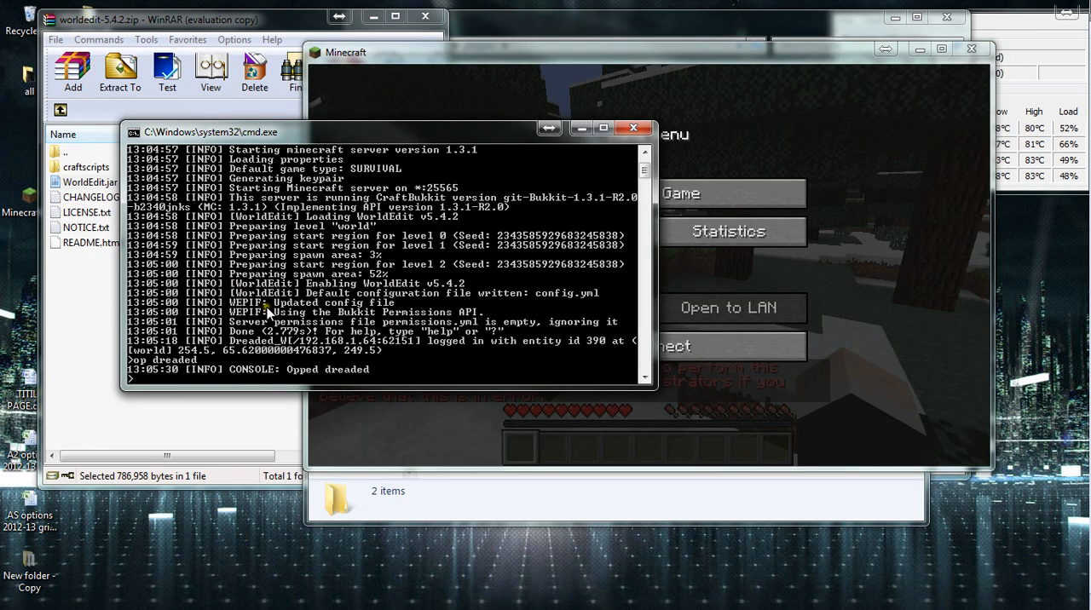
key(ctrl+c)
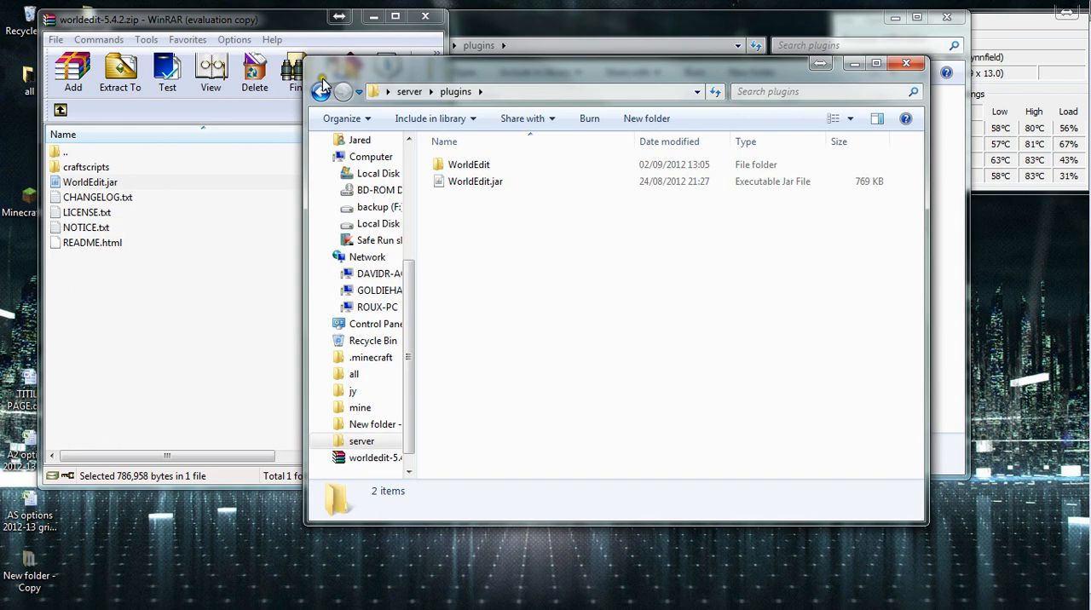
Launch the server with run.bat from the jy folder and close the WorldEdit archive.
click(321, 91)
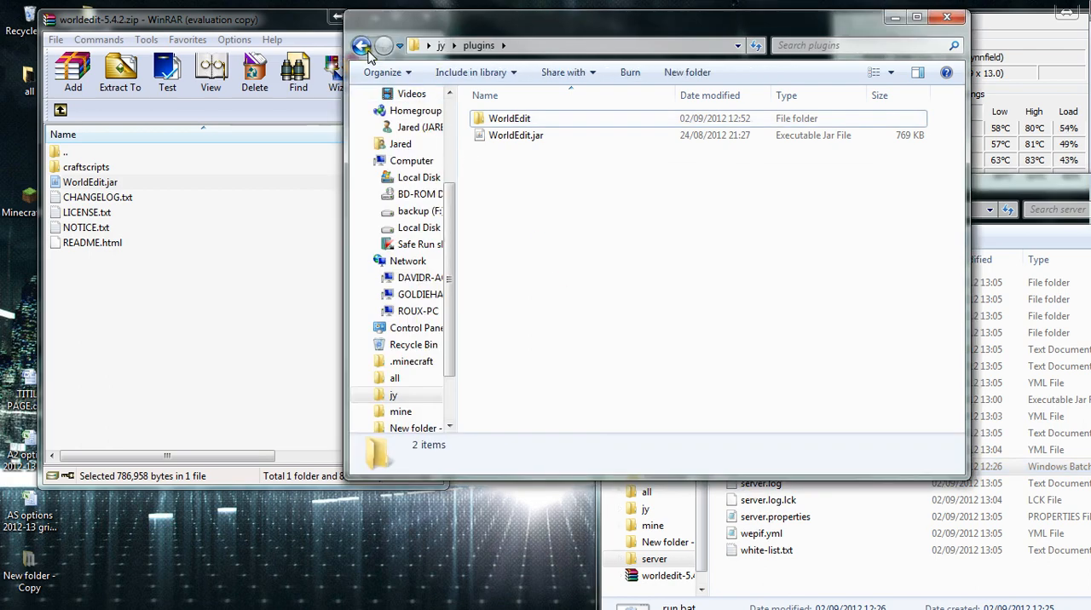
click(361, 45)
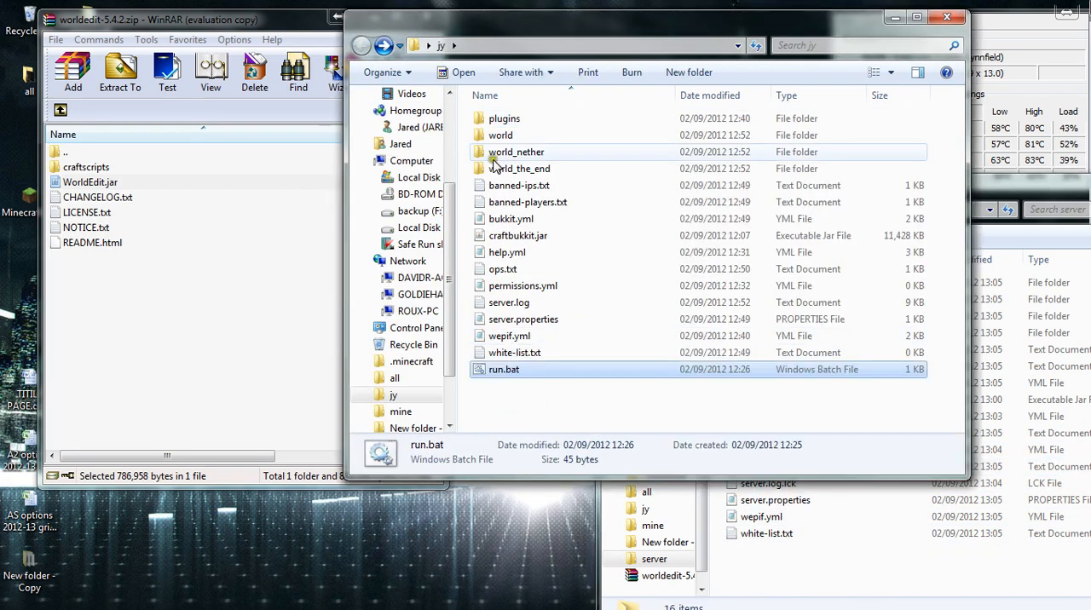
double_click(503, 369)
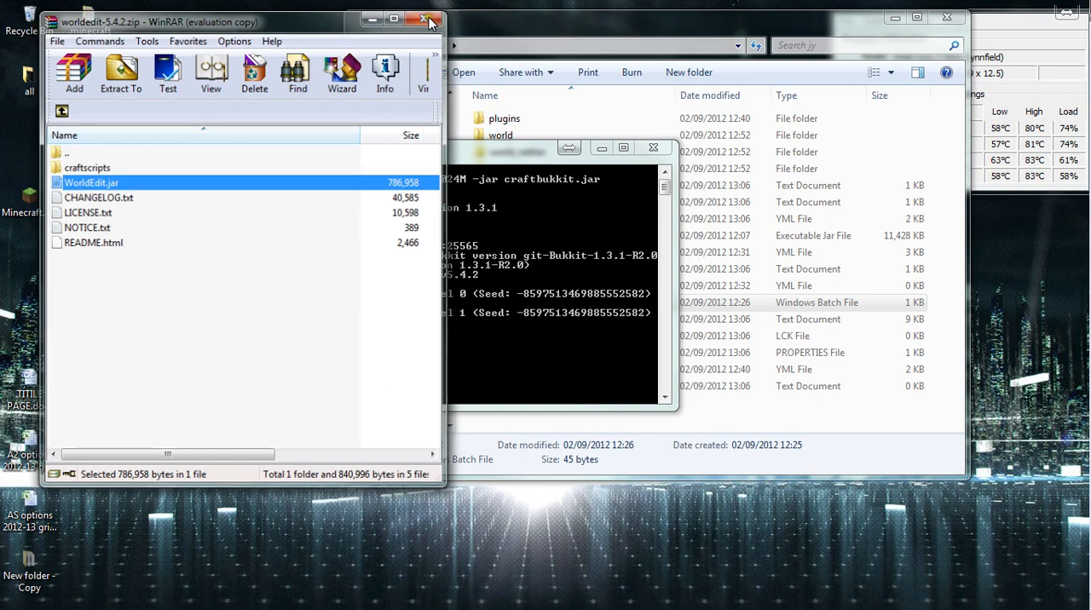
click(429, 21)
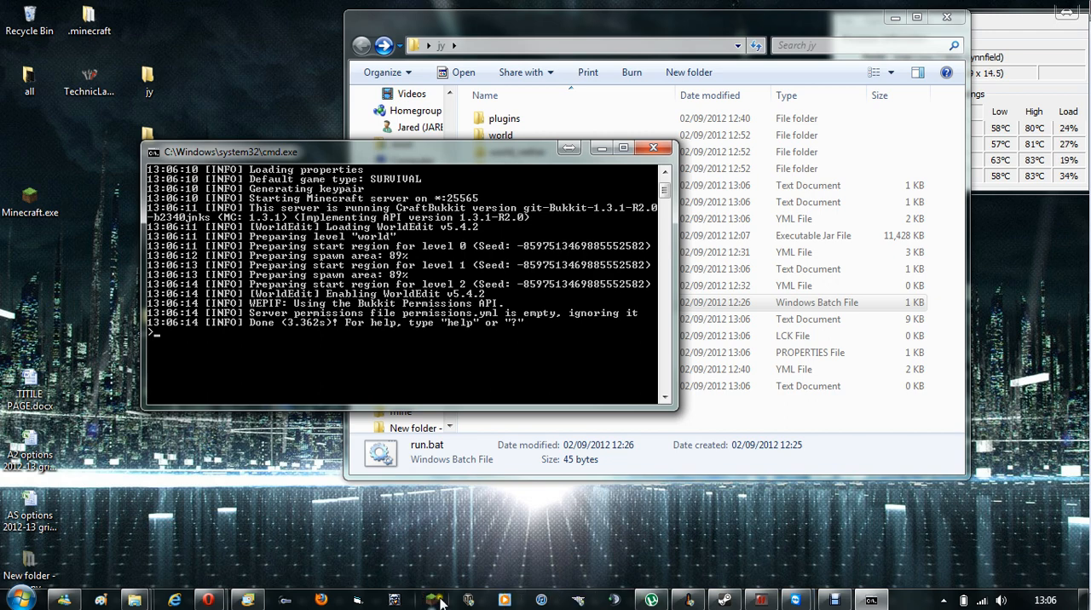
Log into the Minecraft launcher and direct-connect to the server's 192.168.1 address.
click(430, 599)
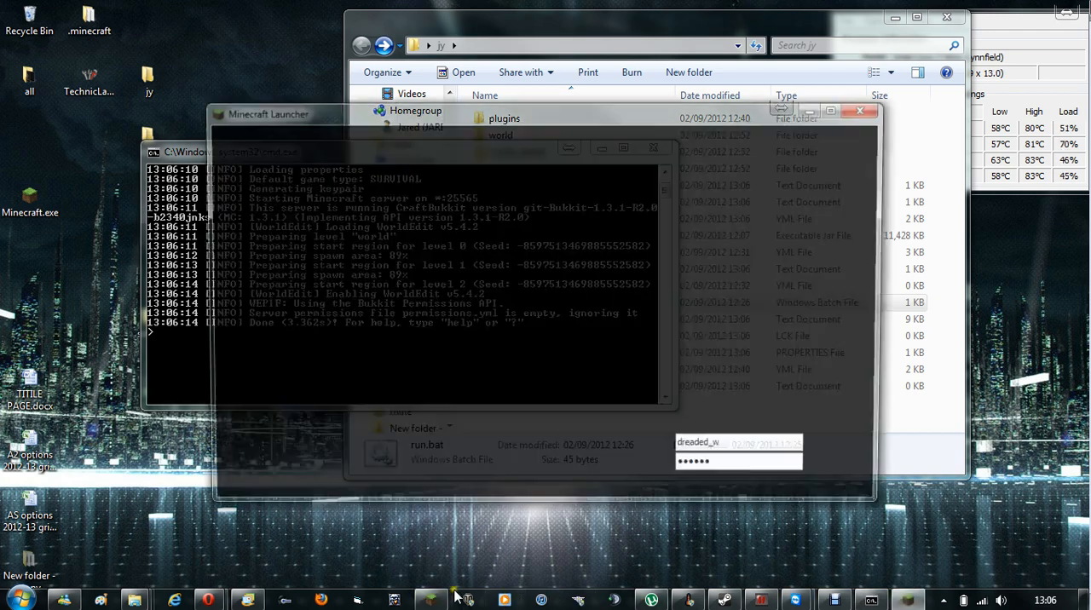
click(847, 468)
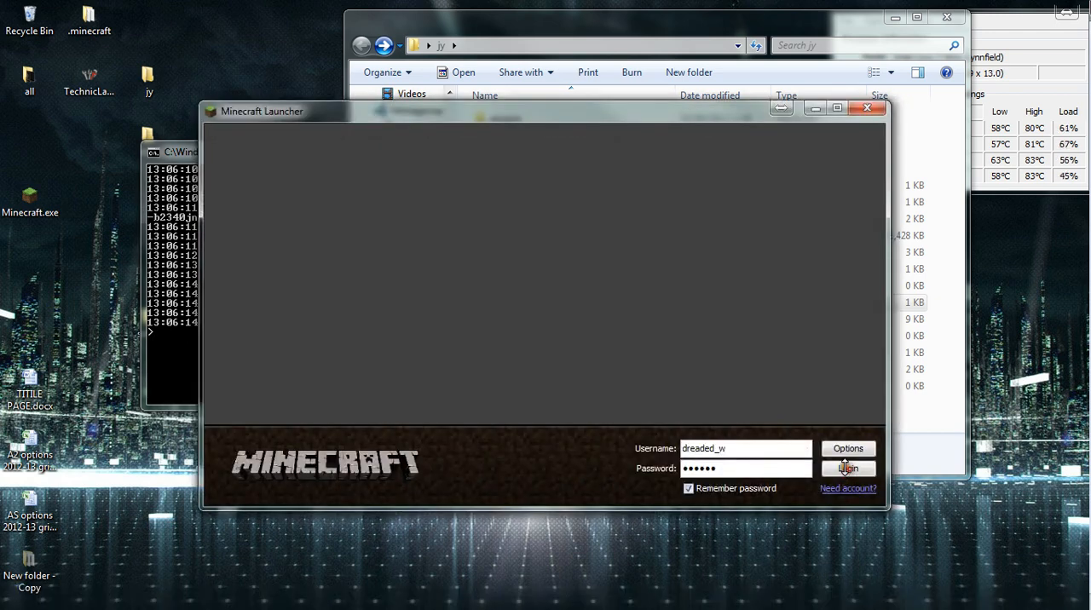
click(848, 468)
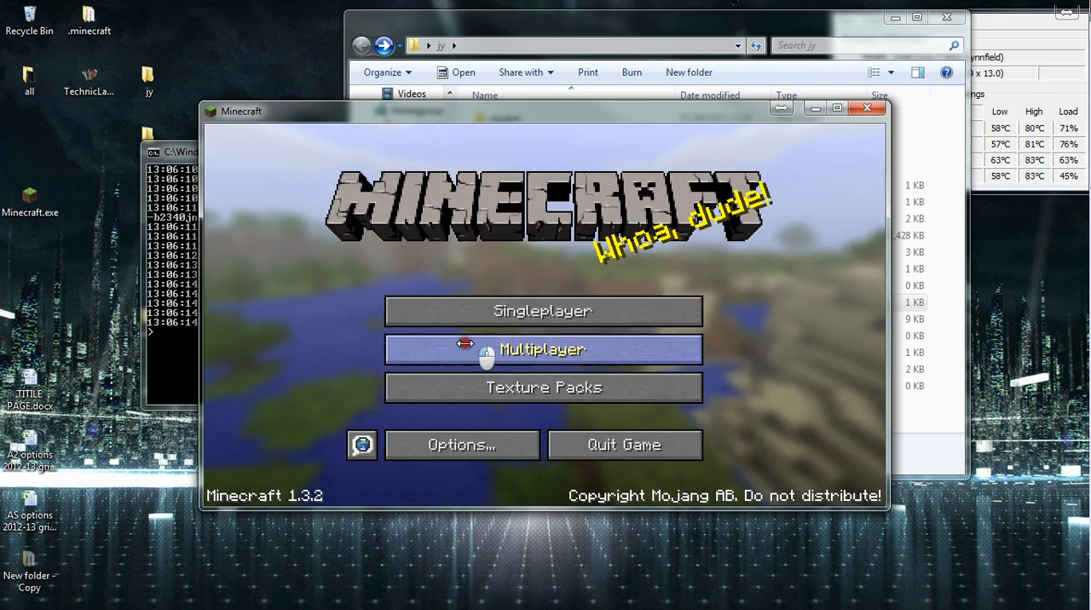
click(542, 348)
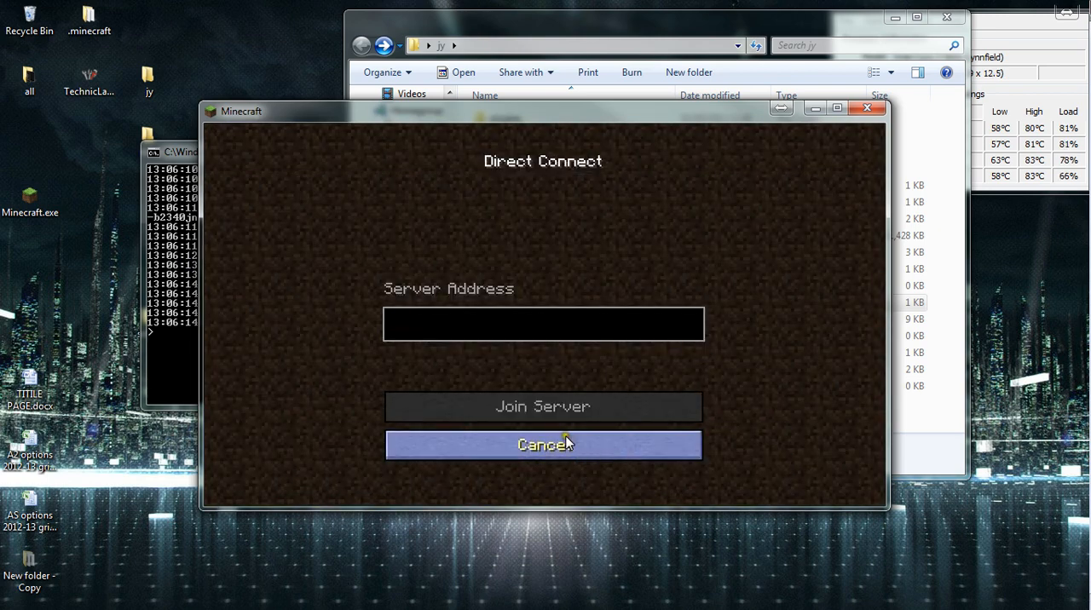
text(192.)
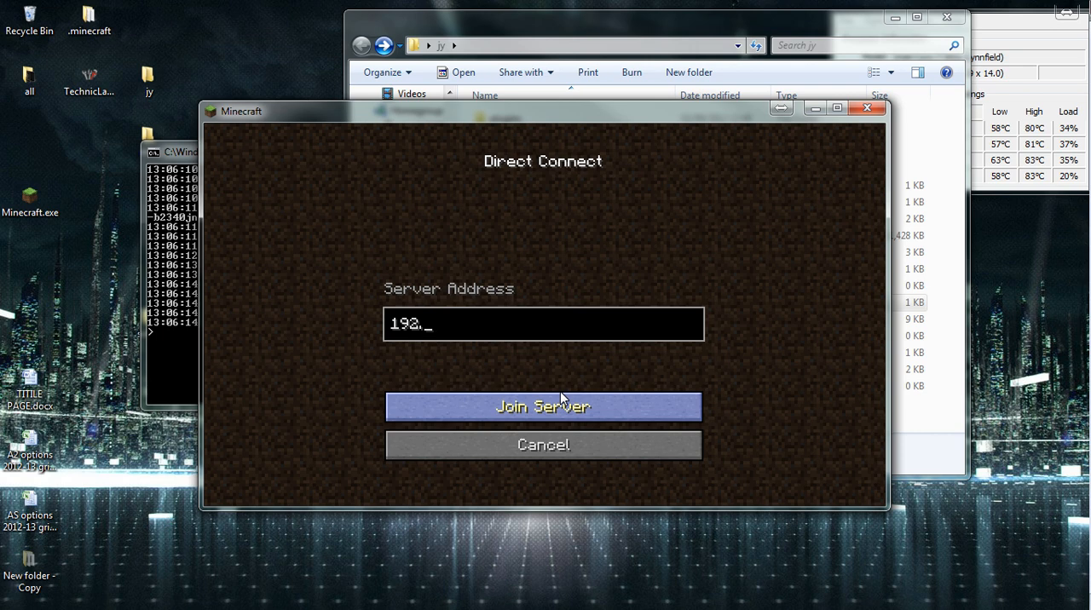
text(168.1.)
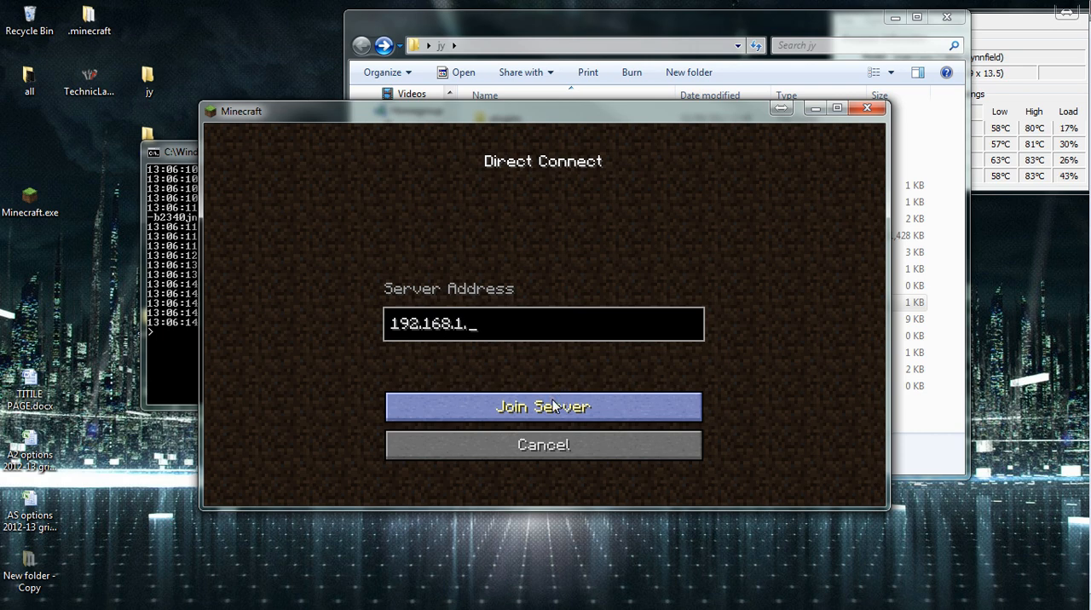
click(543, 407)
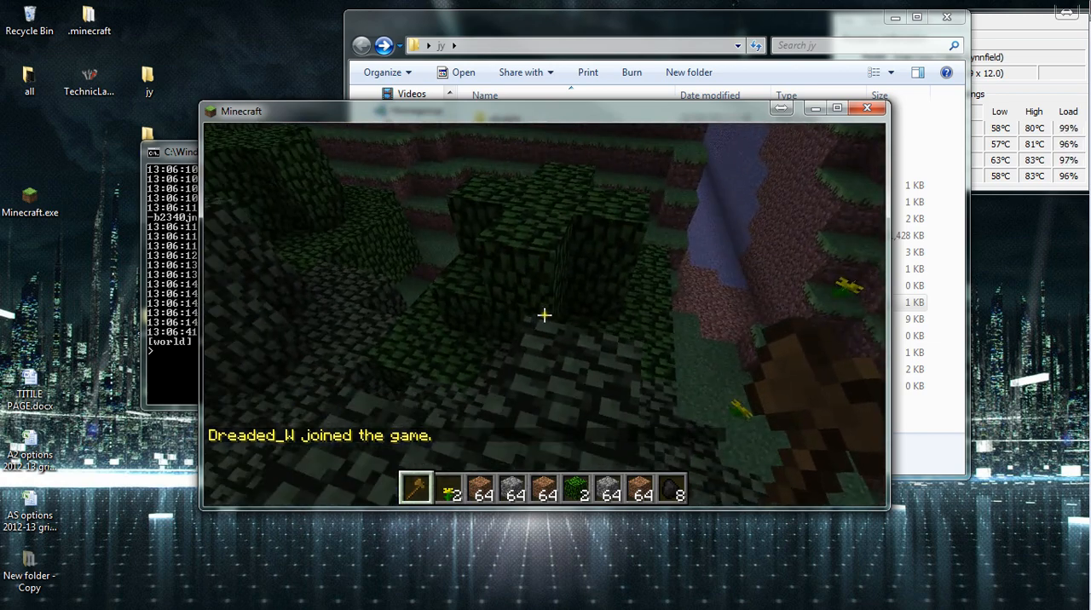
Open the inventory with E, showing Creative mode ON and the TooManyItems Tools tab.
key(e)
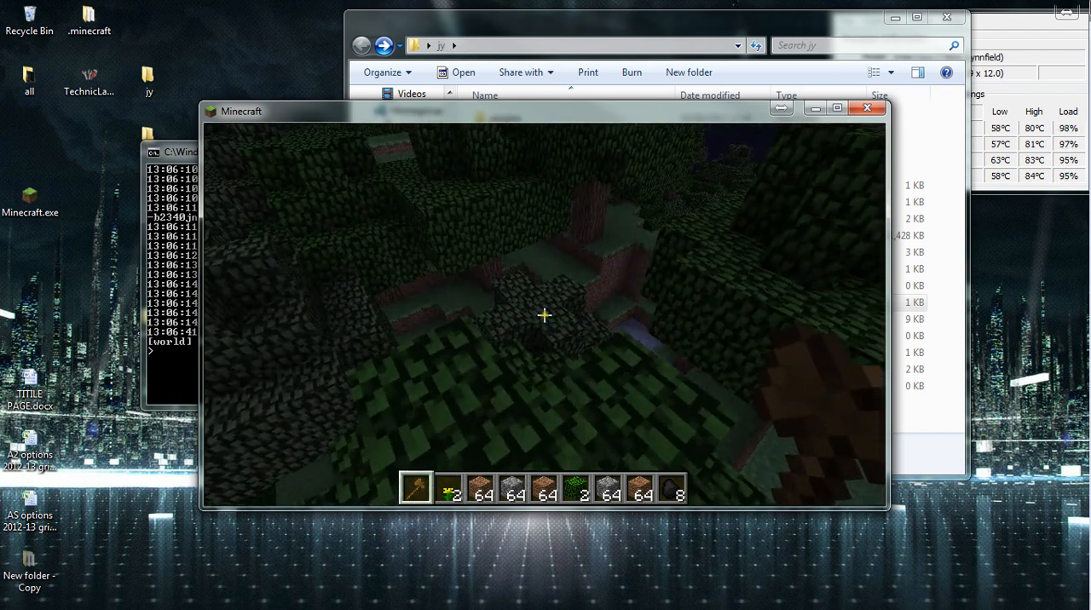
key(e)
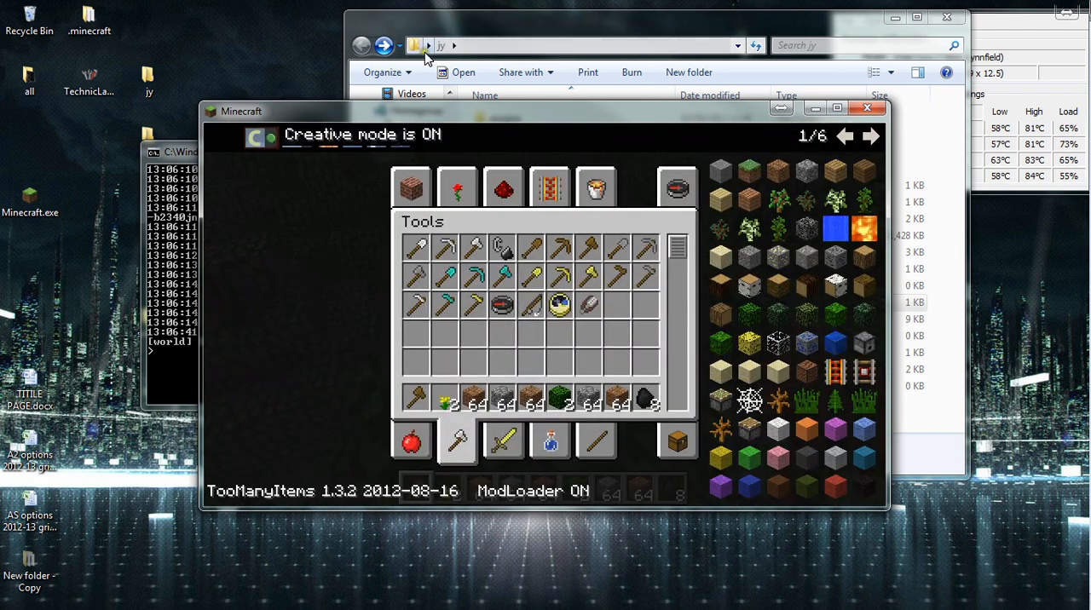